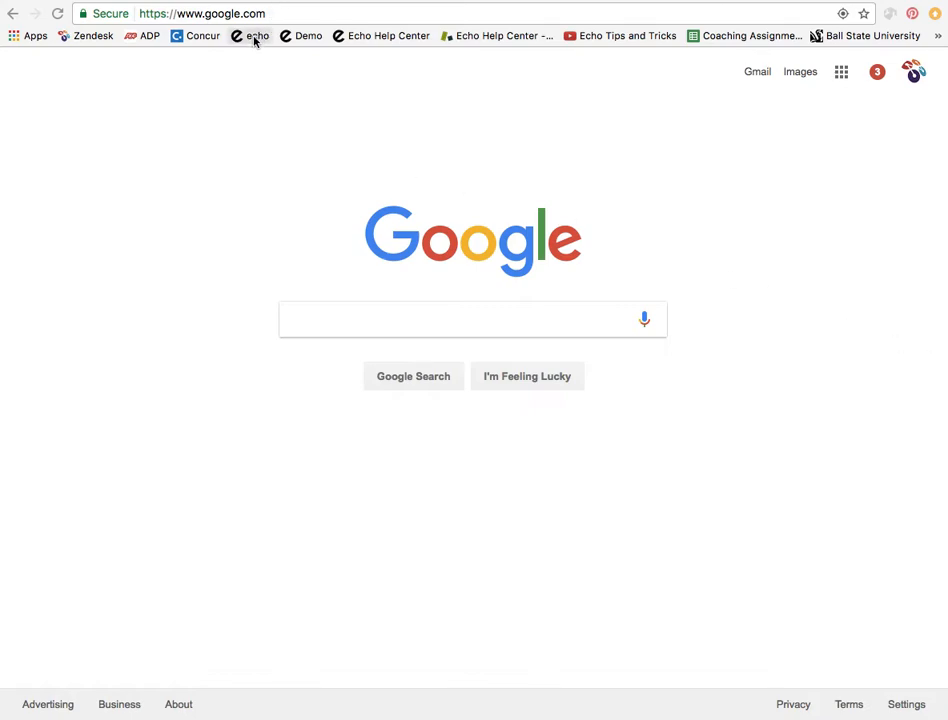
mouse_move(311, 37)
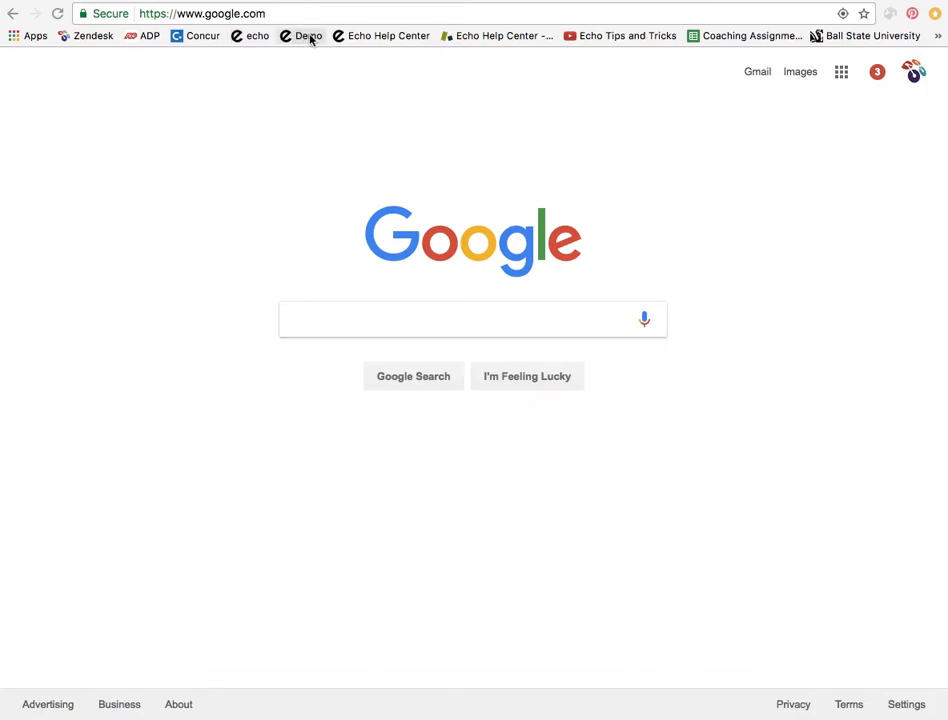
- Open the Demo bookmark's Echo district login page and enter the parent username
click(308, 36)
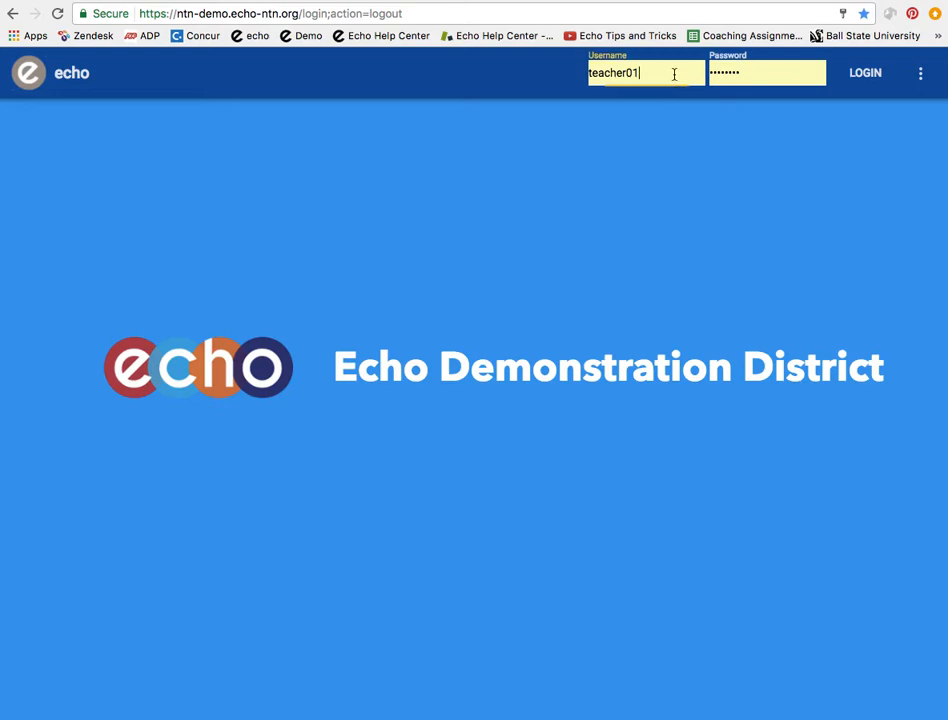
text(parent)
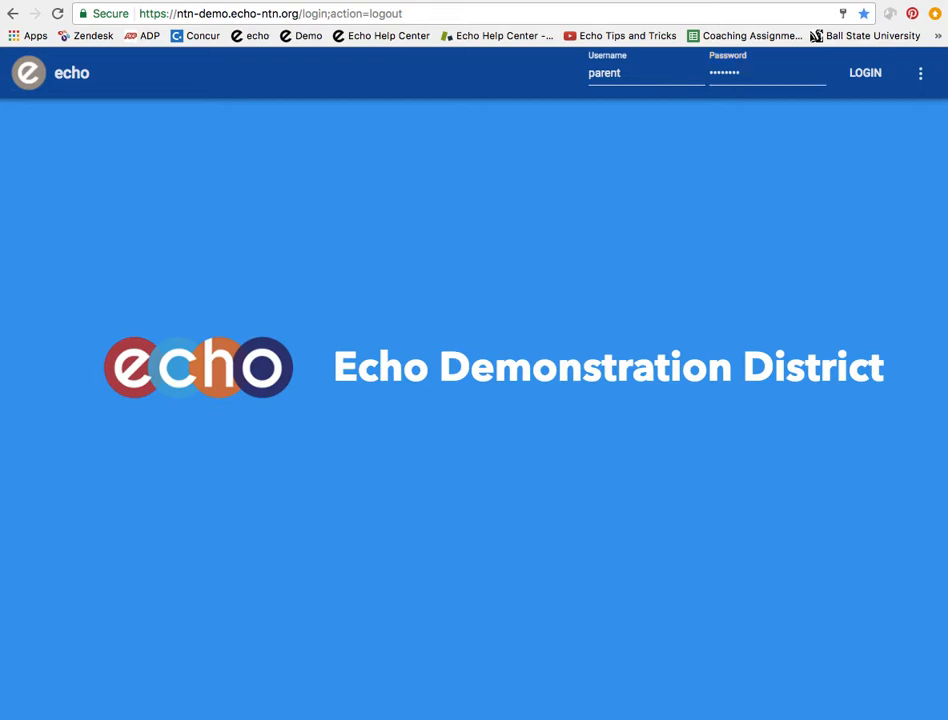
- Log in as the parent and choose Arsenio Hall as the observed student
click(864, 73)
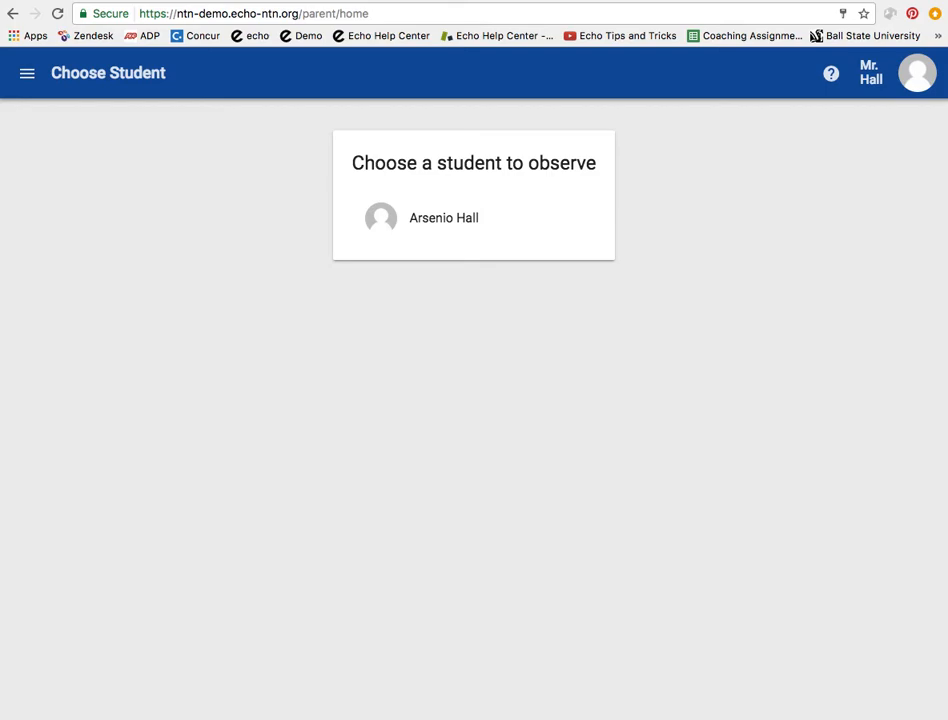
mouse_move(434, 199)
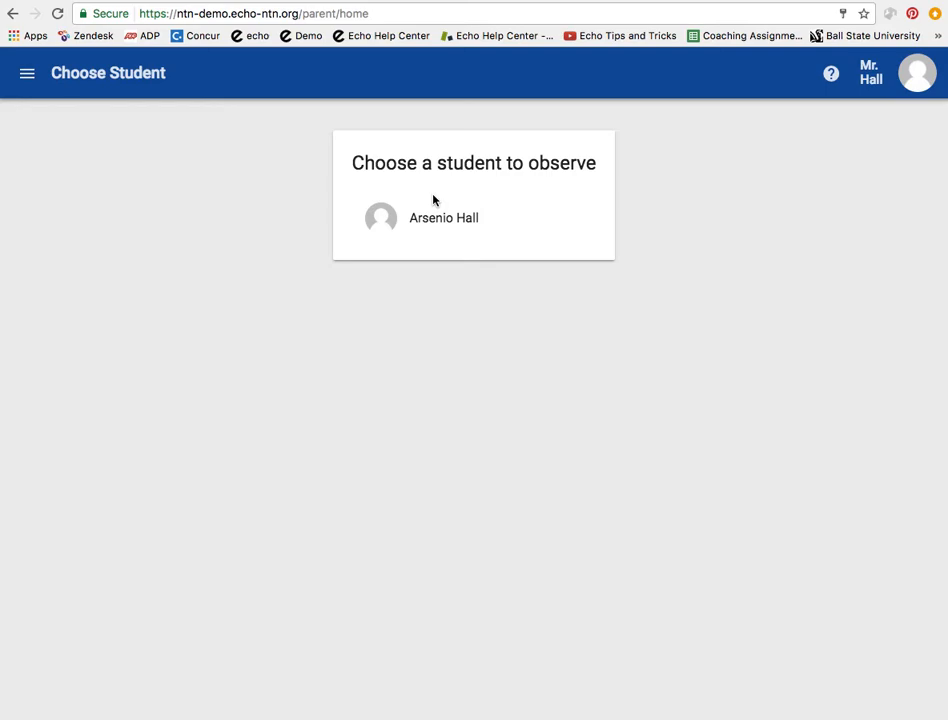
click(434, 217)
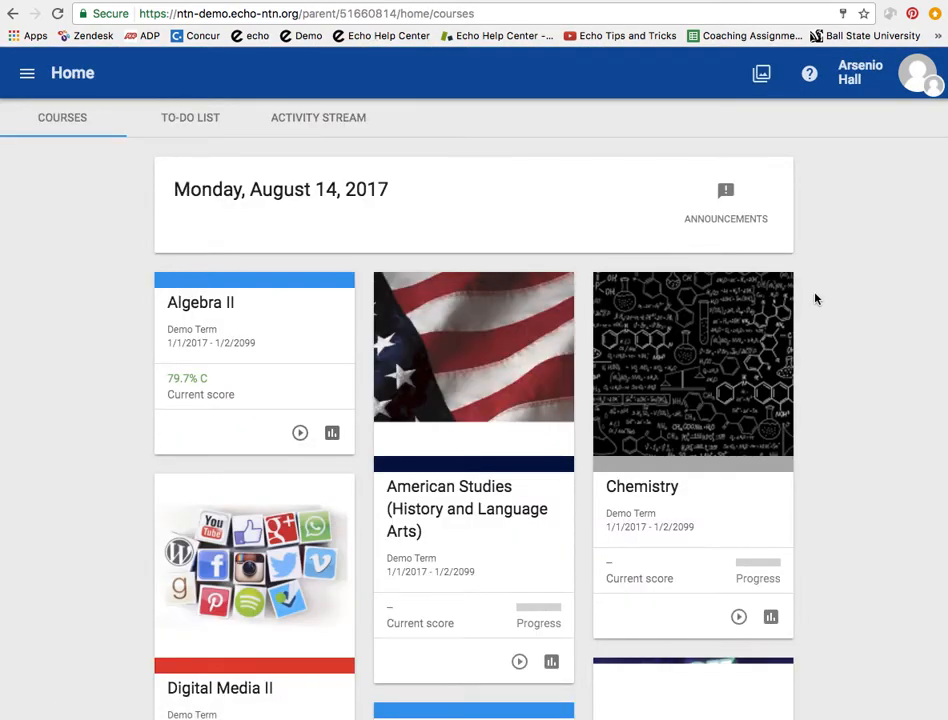
scroll(down, 3)
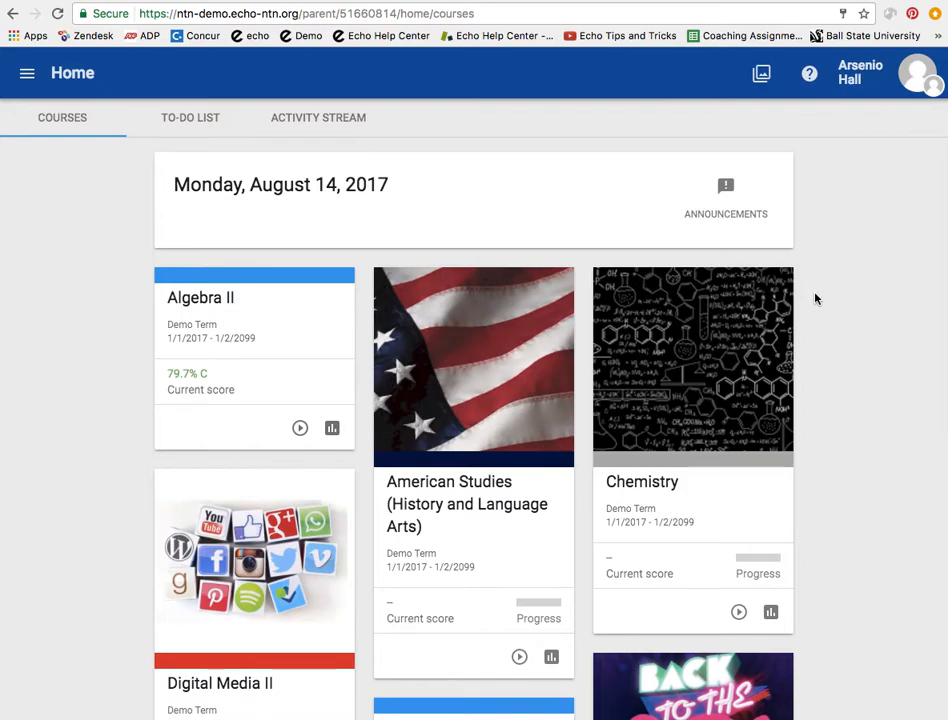
scroll(down, 3)
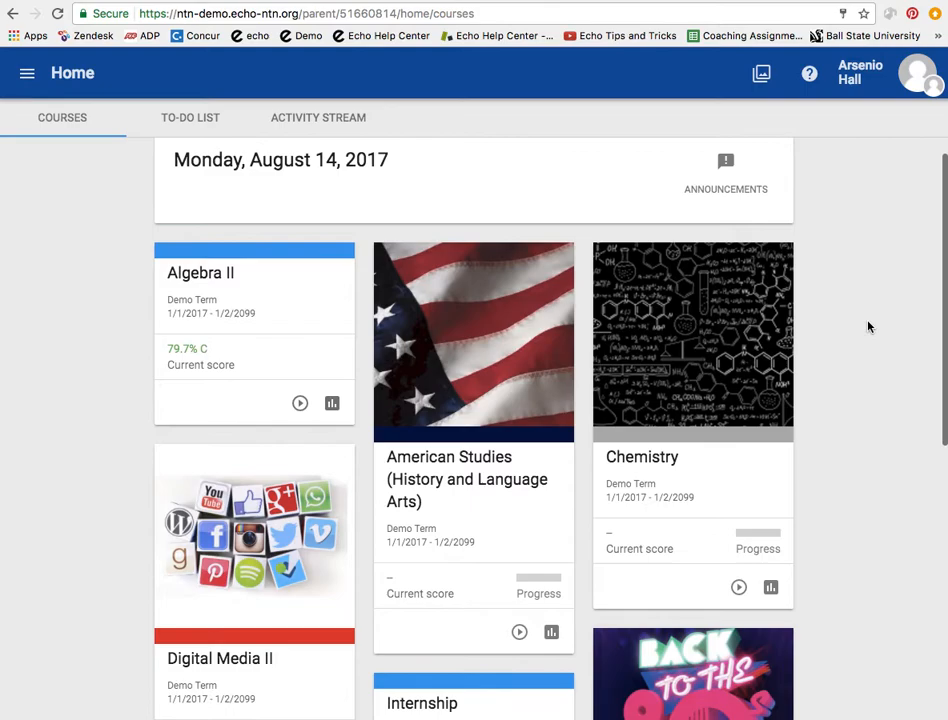
scroll(down, 3)
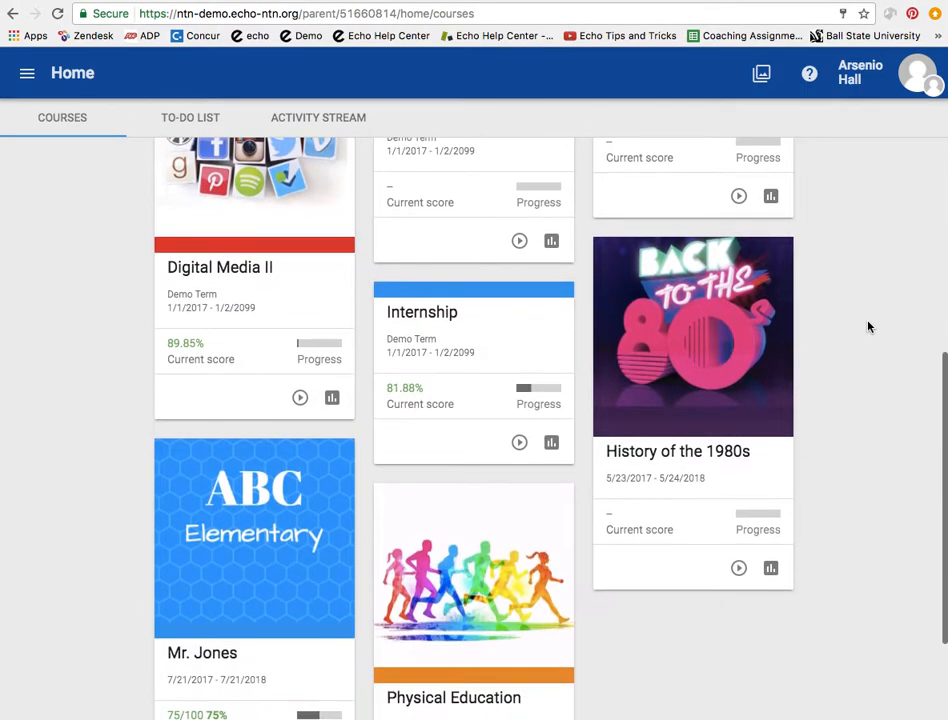
scroll(up, 3)
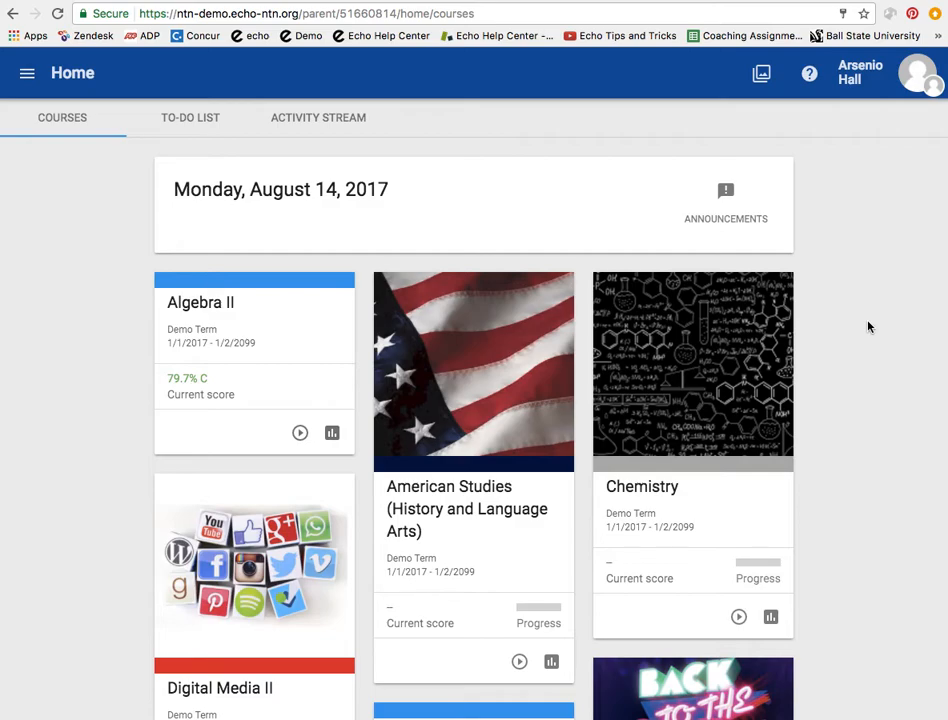
mouse_move(390, 160)
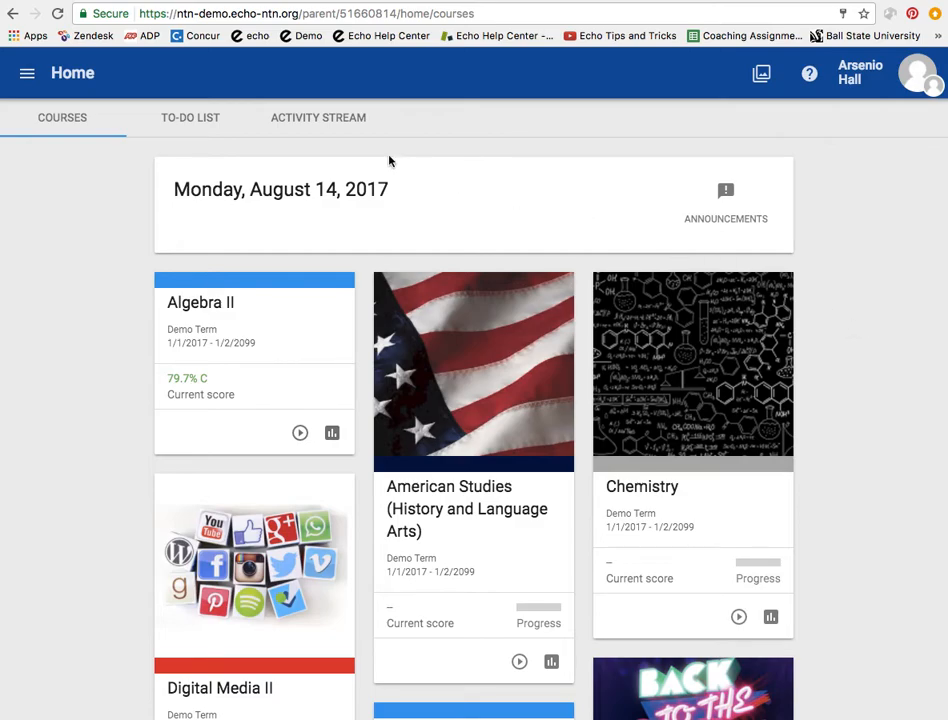
mouse_move(24, 75)
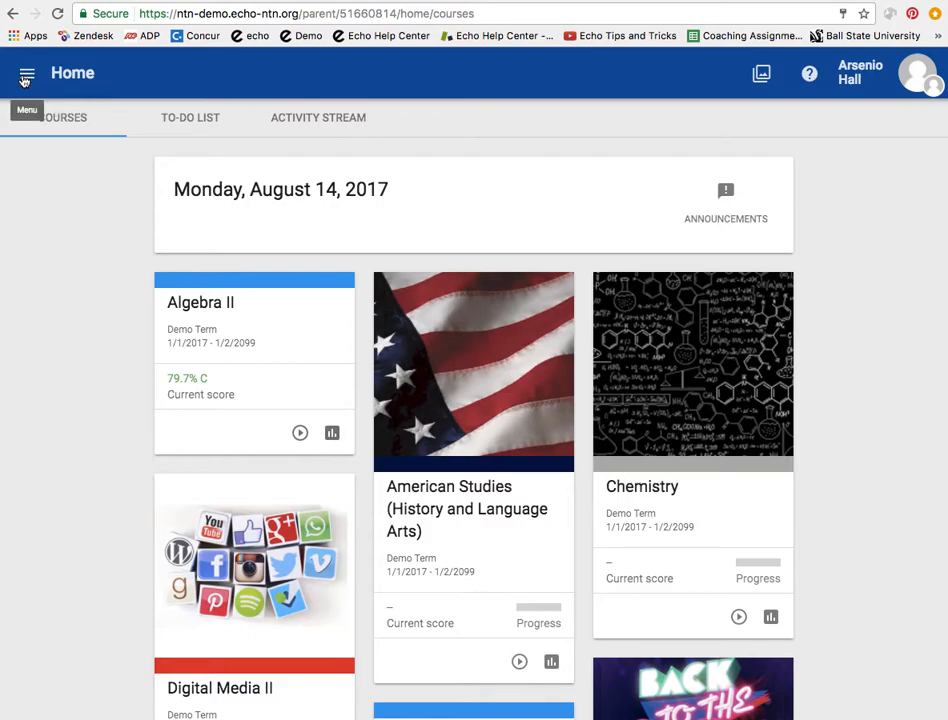
- Open the side navigation drawer from the hamburger menu
click(22, 74)
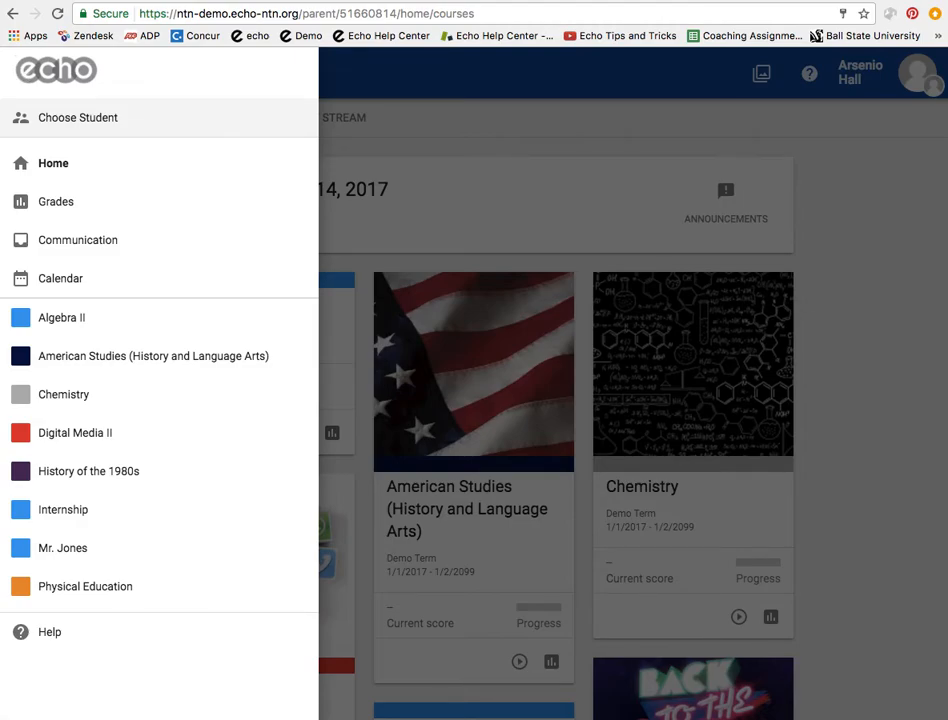
mouse_move(531, 239)
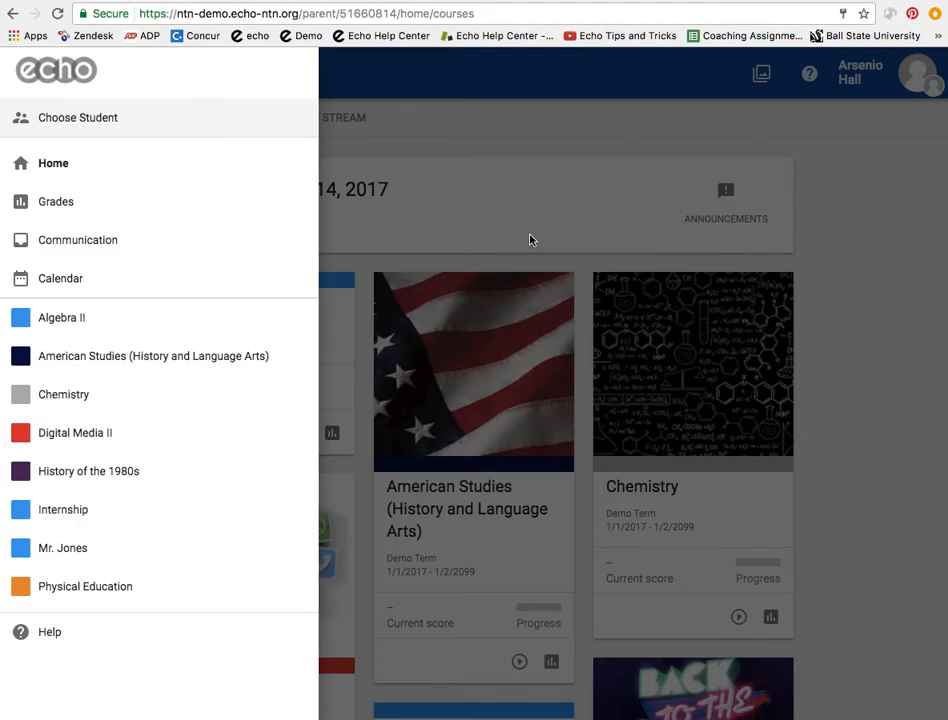
mouse_move(60, 131)
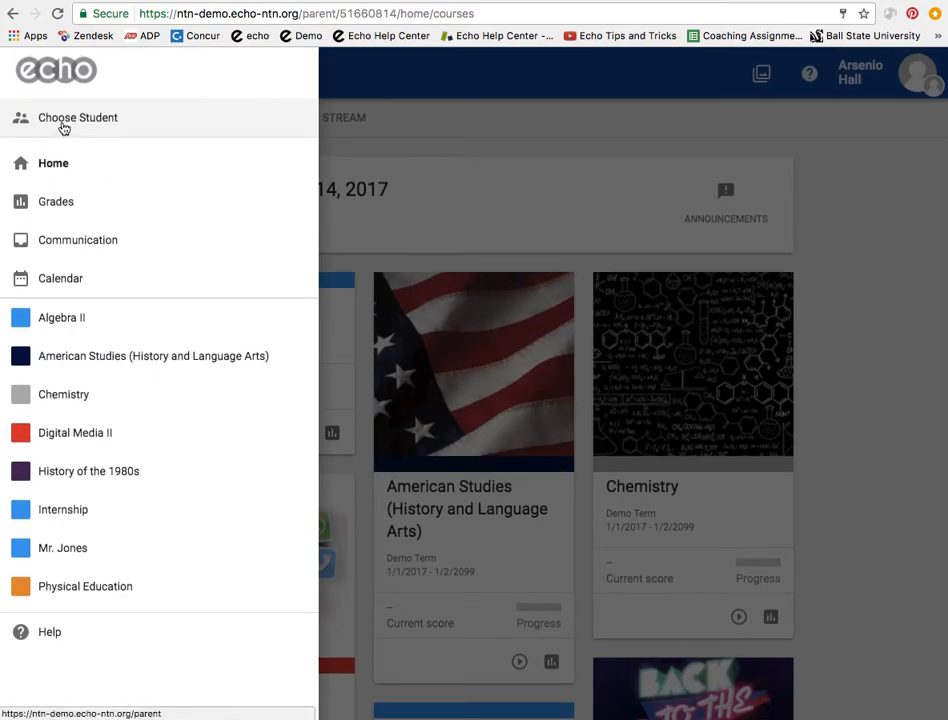
mouse_move(93, 133)
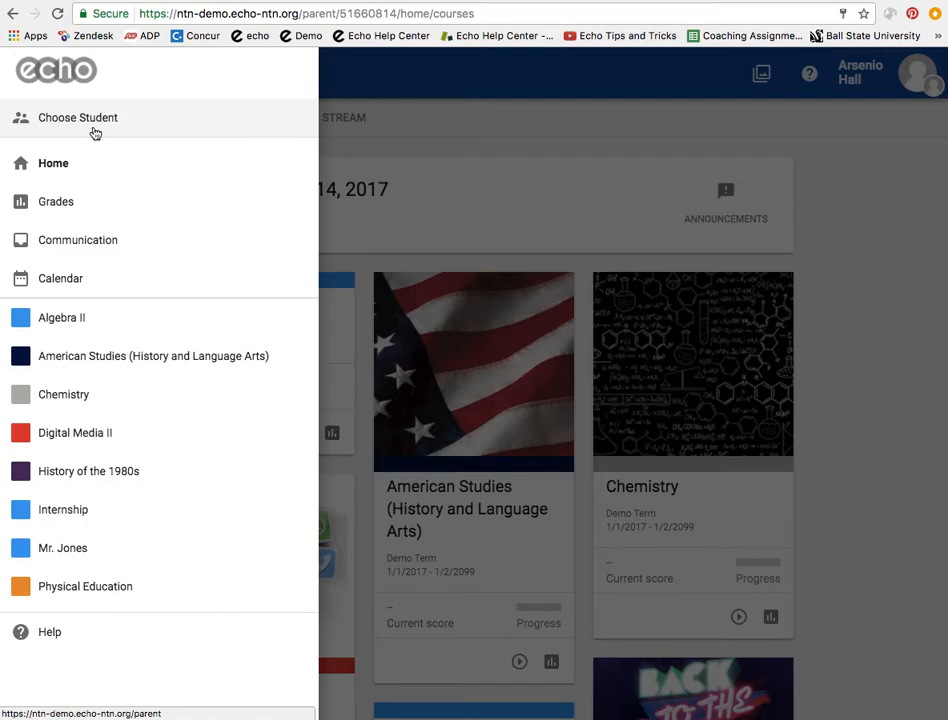
mouse_move(80, 160)
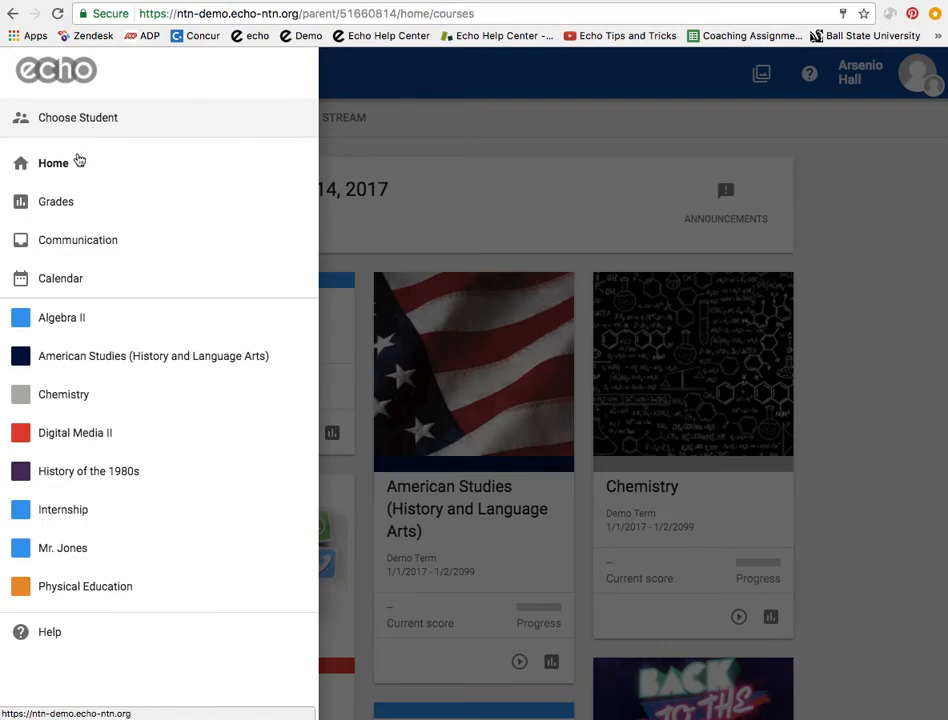
mouse_move(44, 162)
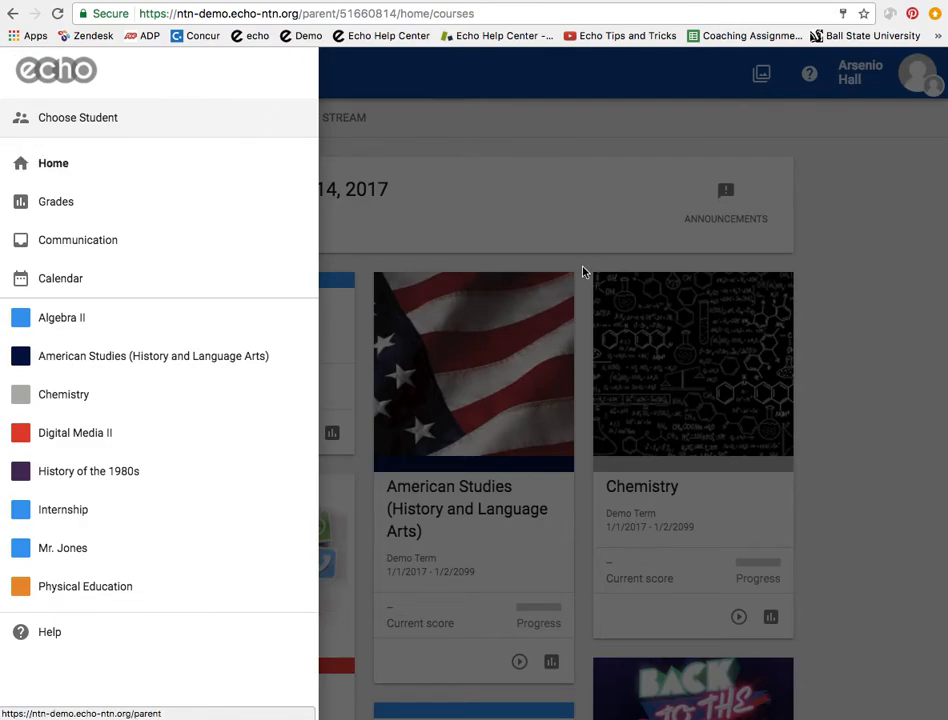
mouse_move(576, 463)
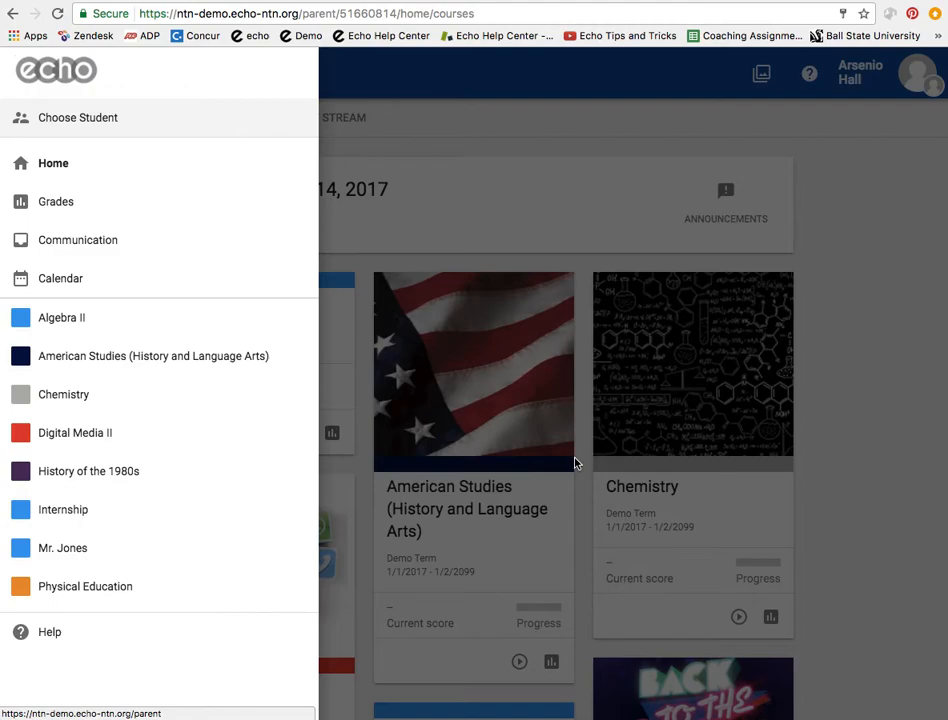
- Go to Arsenio Hall's Grades page from the navigation drawer
click(55, 201)
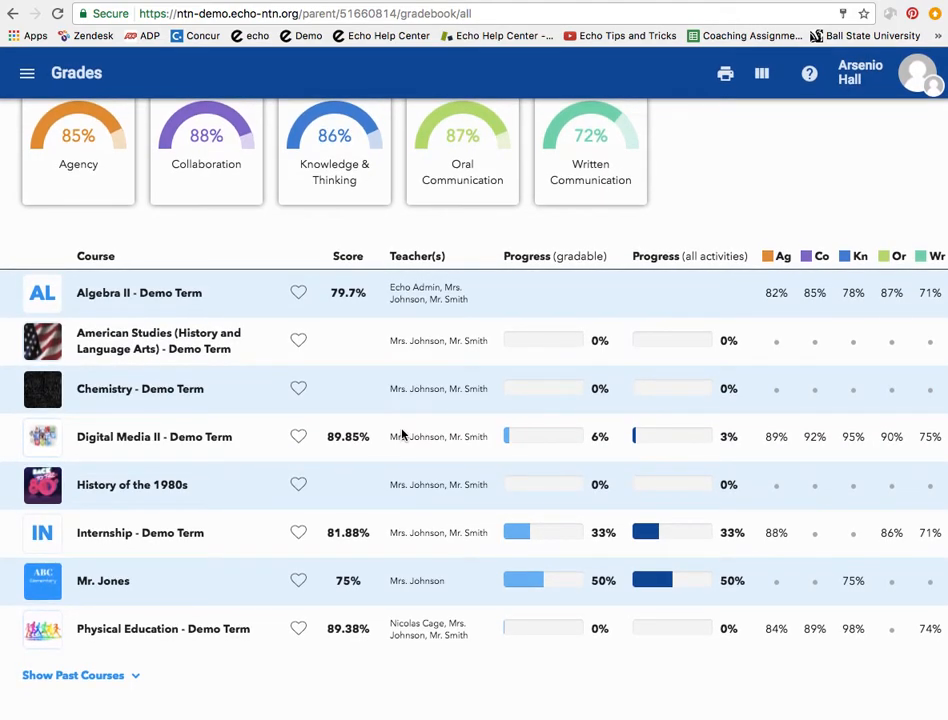
mouse_move(77, 104)
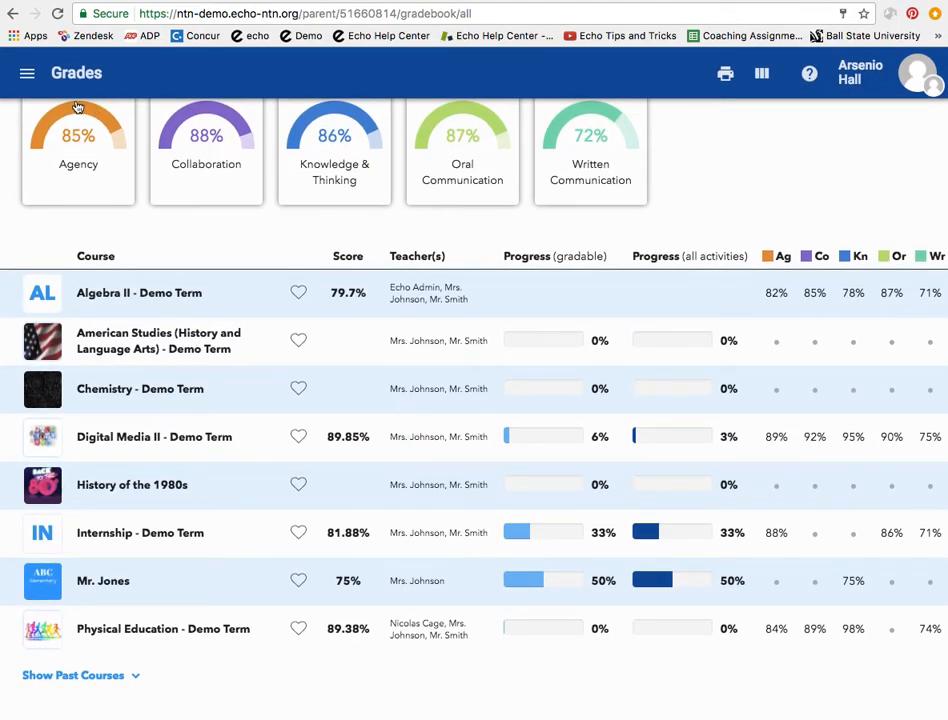
- Reopen the navigation drawer and expand Algebra II to show Activities and Grades
click(27, 72)
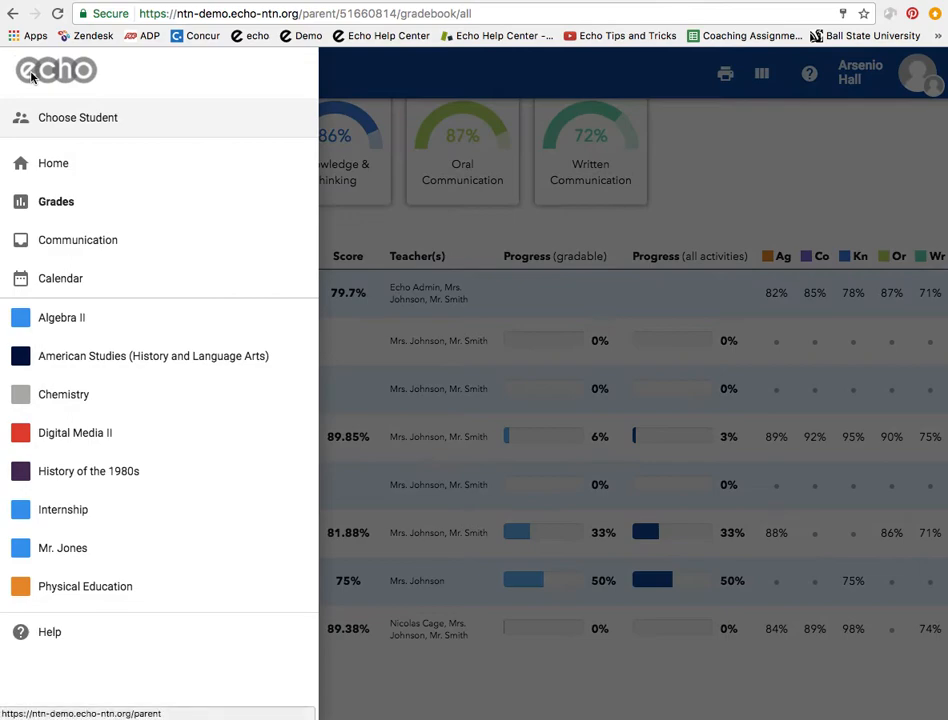
mouse_move(69, 250)
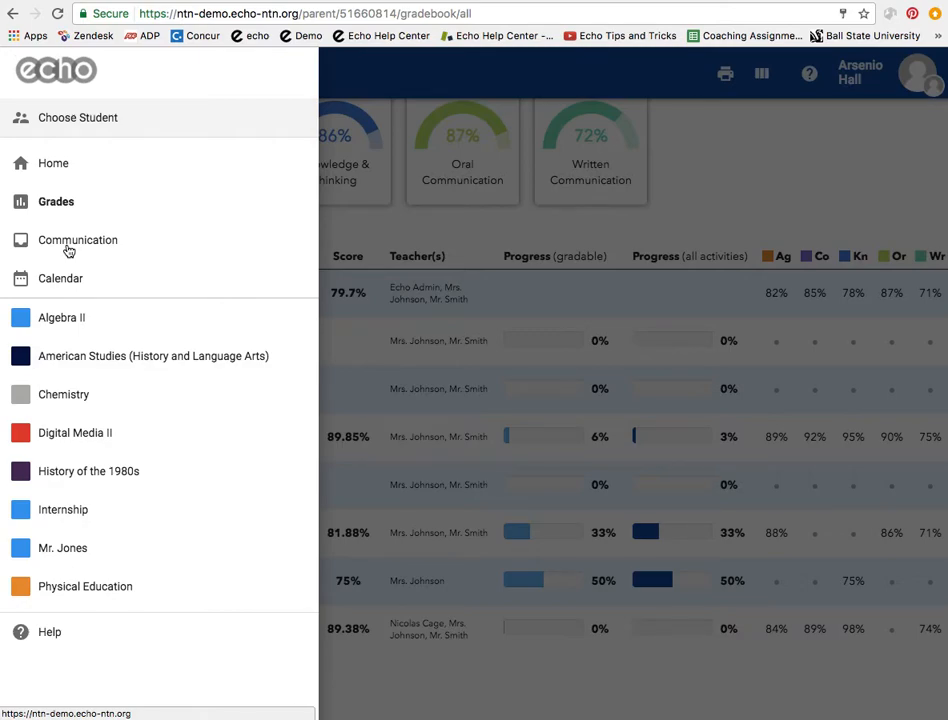
mouse_move(66, 284)
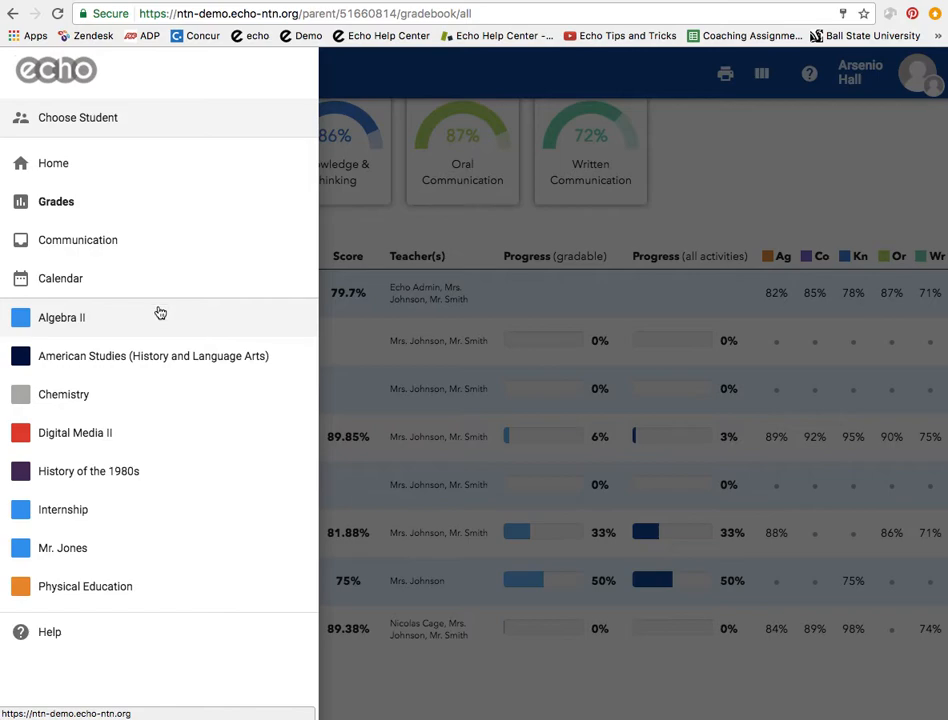
mouse_move(135, 590)
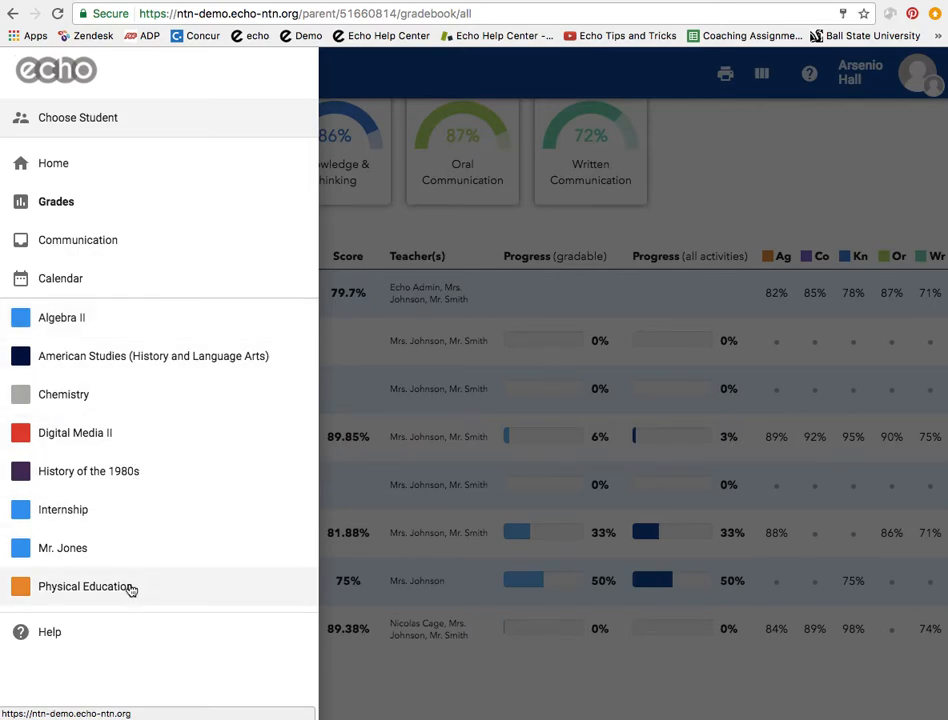
mouse_move(168, 442)
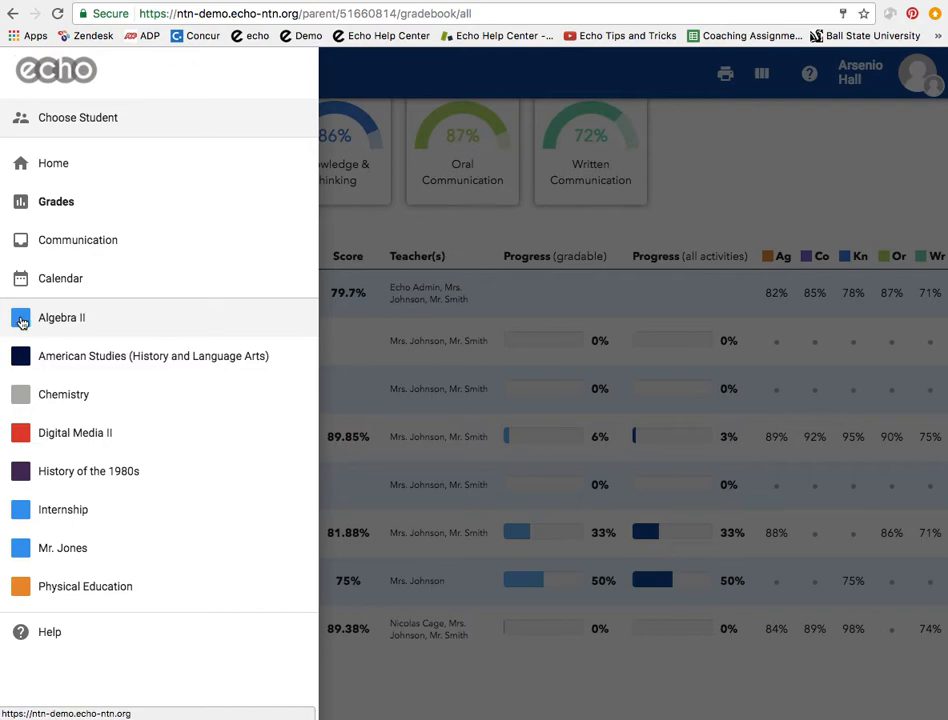
click(61, 317)
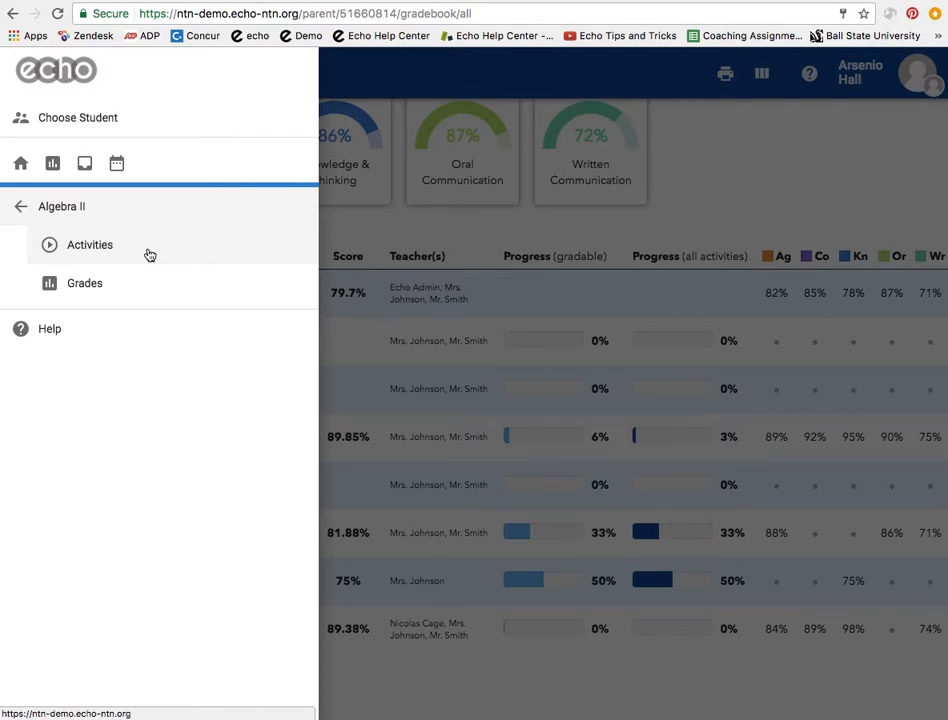
mouse_move(113, 293)
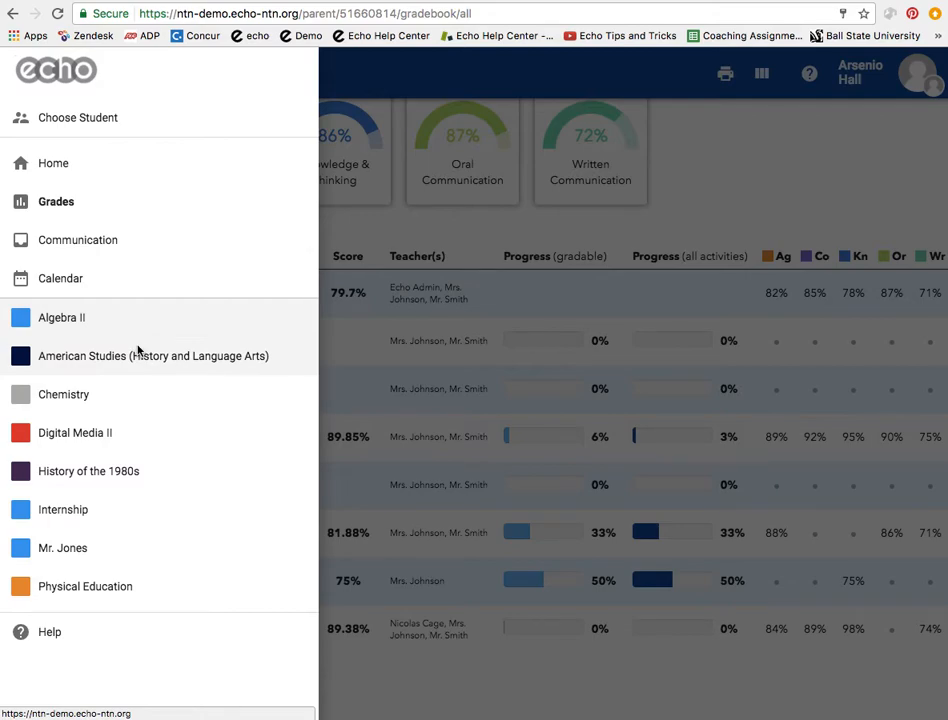
mouse_move(62, 548)
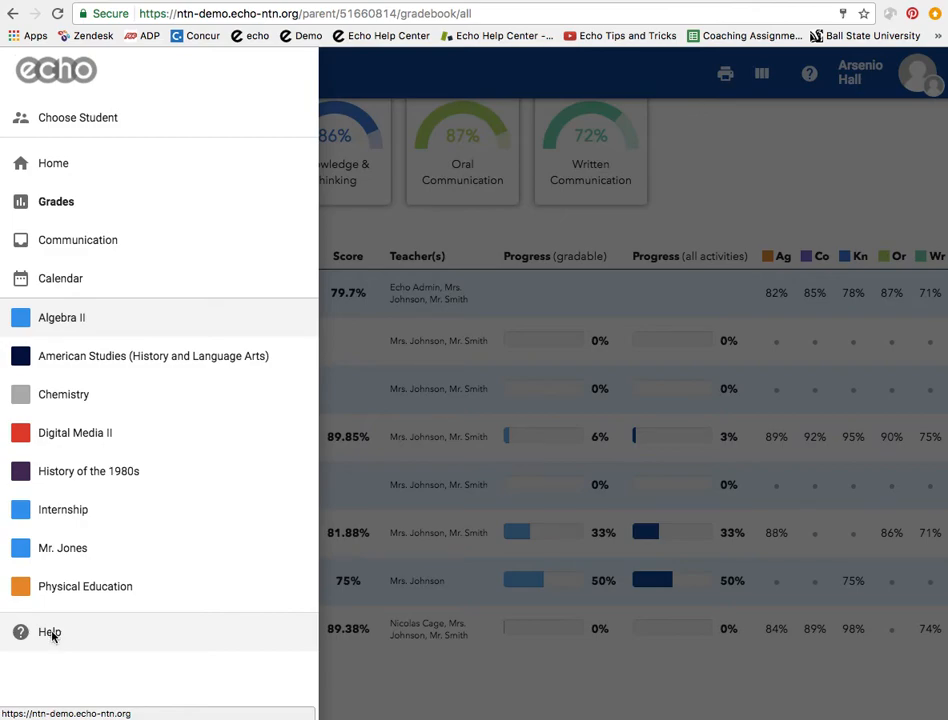
mouse_move(40, 646)
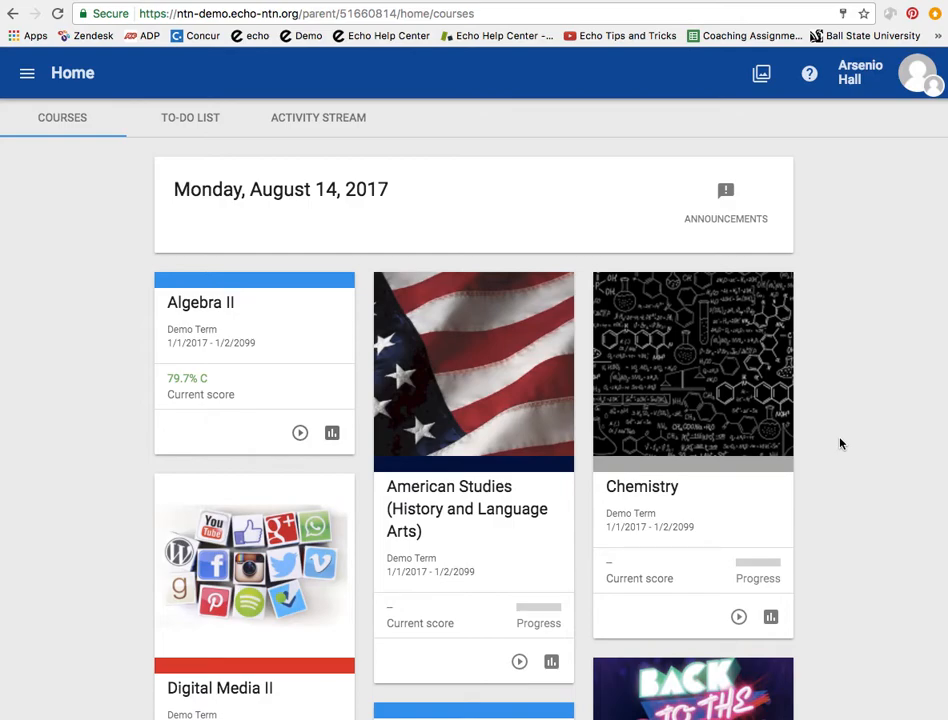
mouse_move(837, 440)
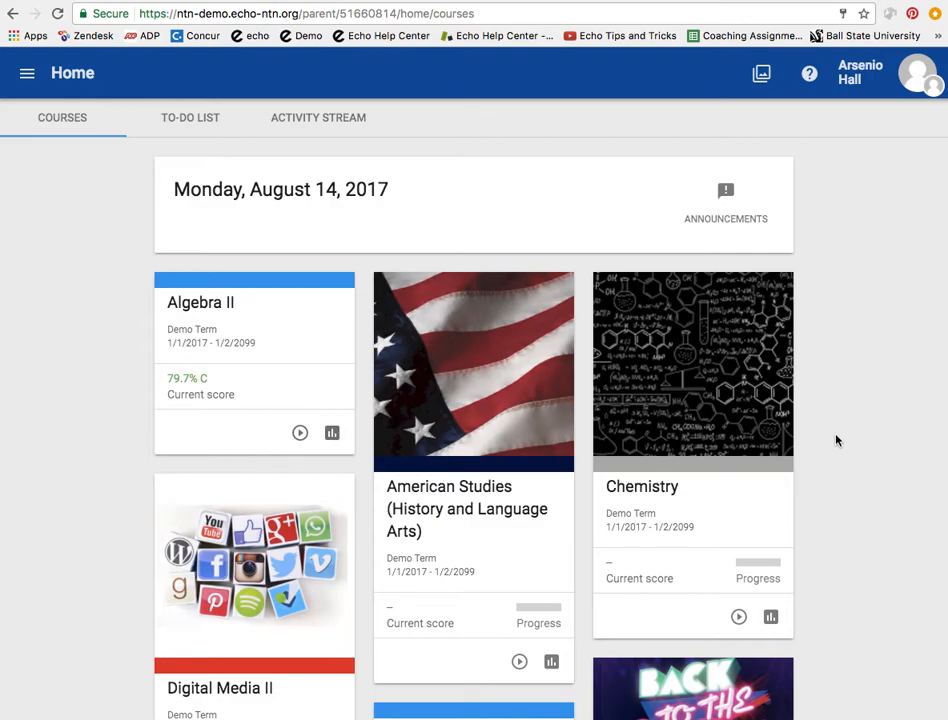
mouse_move(300, 433)
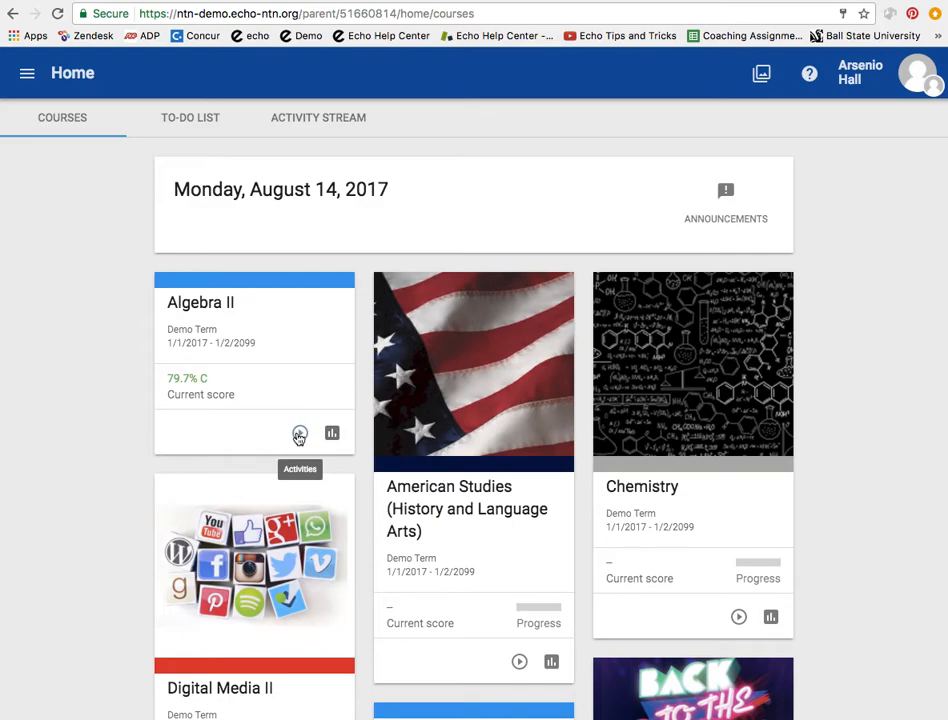
mouse_move(331, 434)
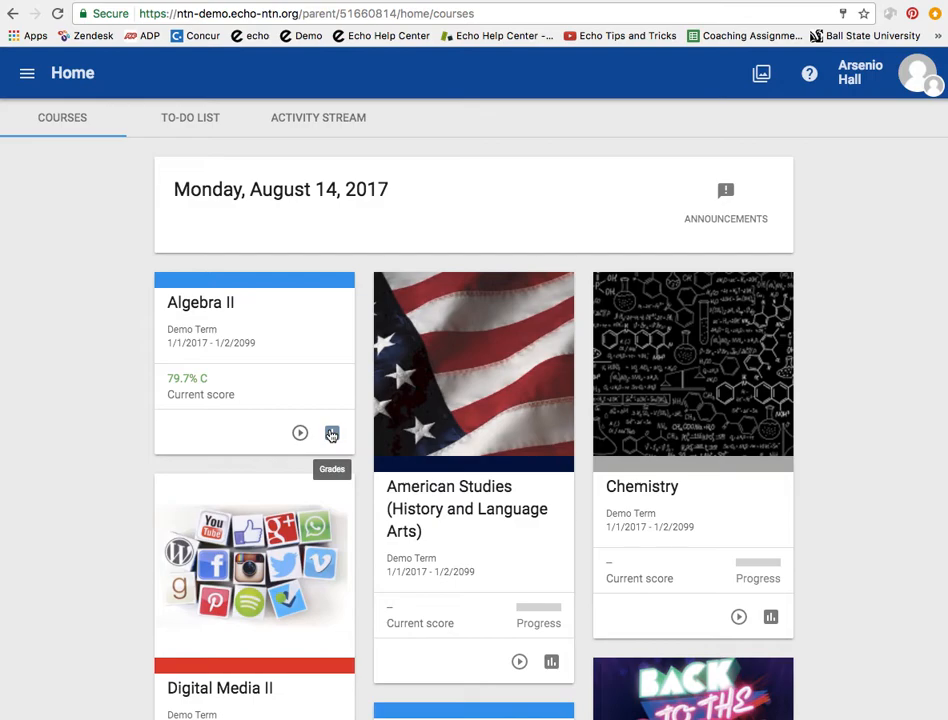
mouse_move(172, 285)
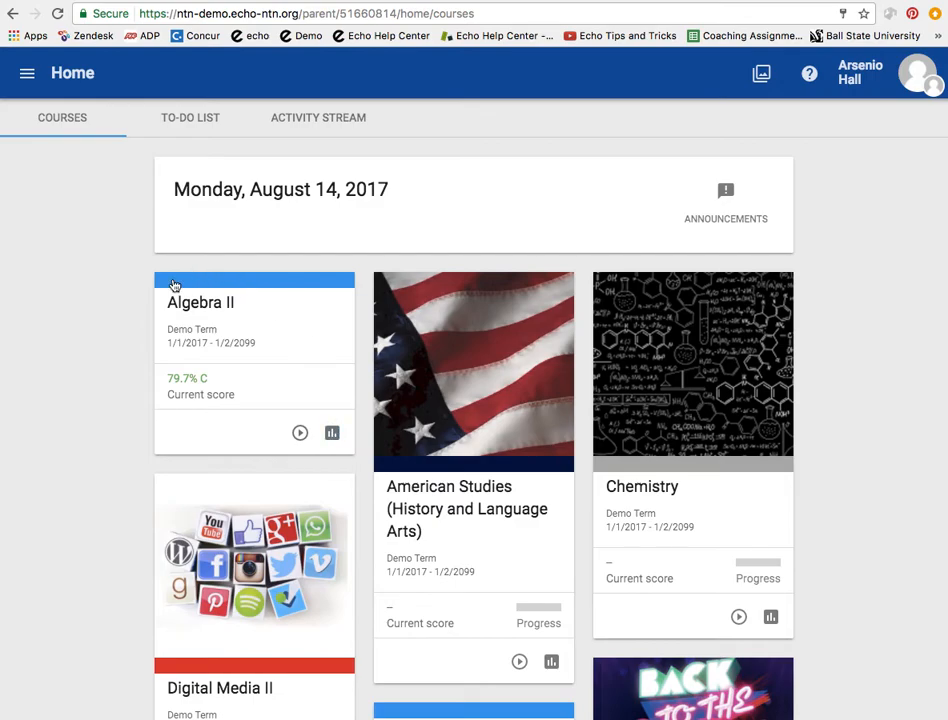
mouse_move(233, 328)
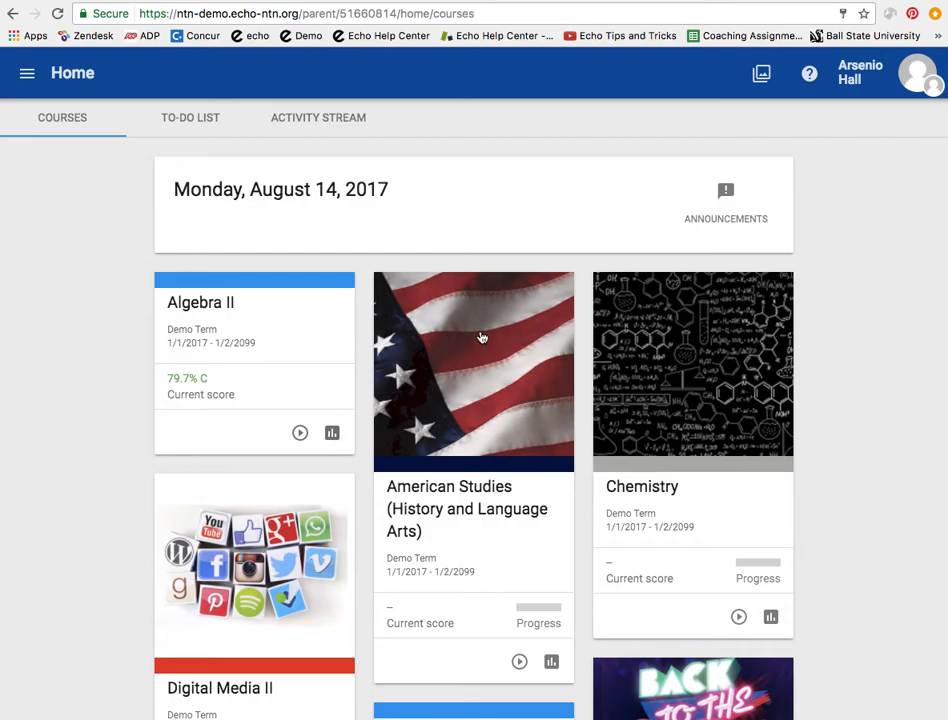
mouse_move(492, 367)
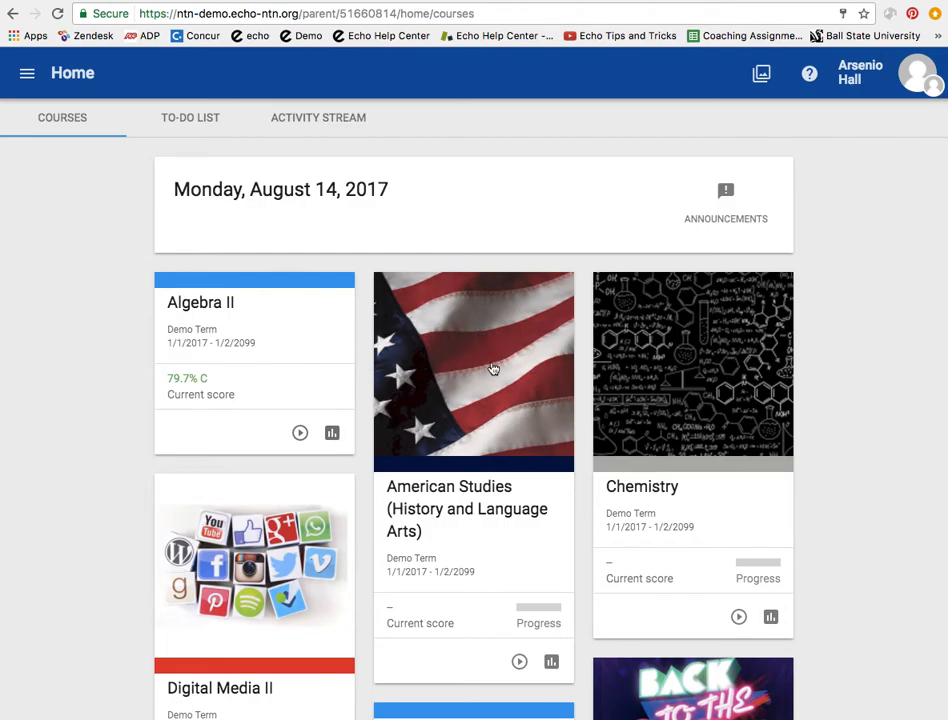
mouse_move(200, 118)
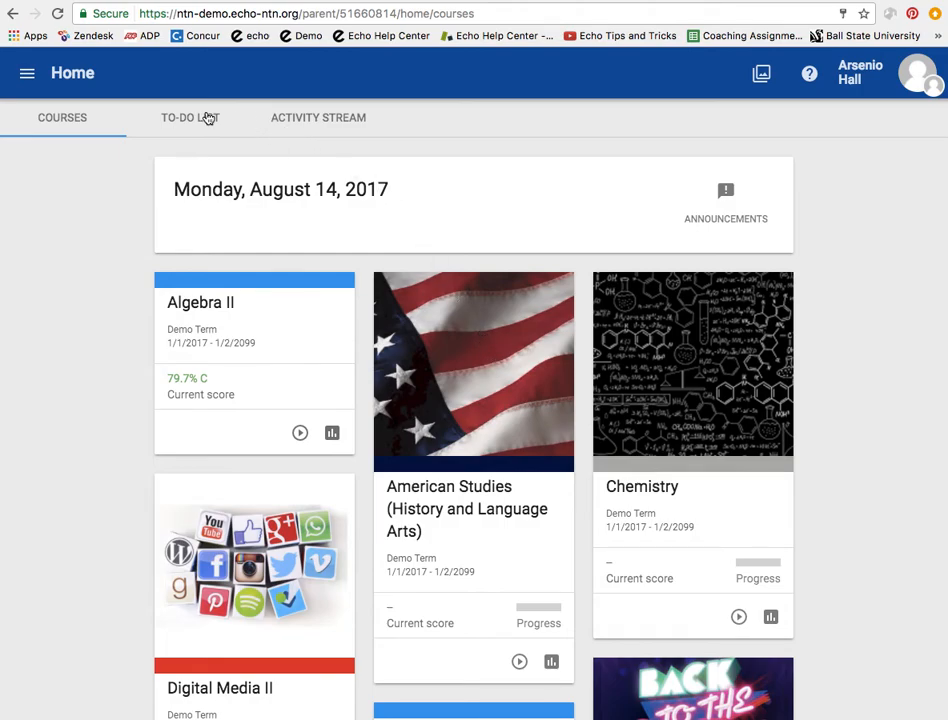
- View the to-do list of three past-due assignments, then the activity stream
click(190, 117)
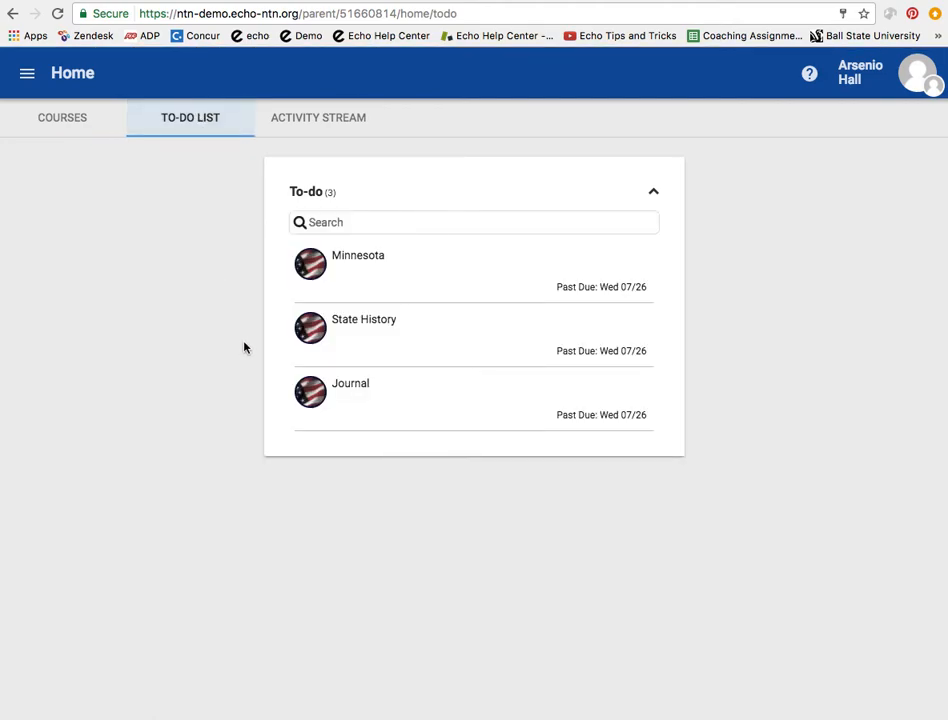
mouse_move(588, 298)
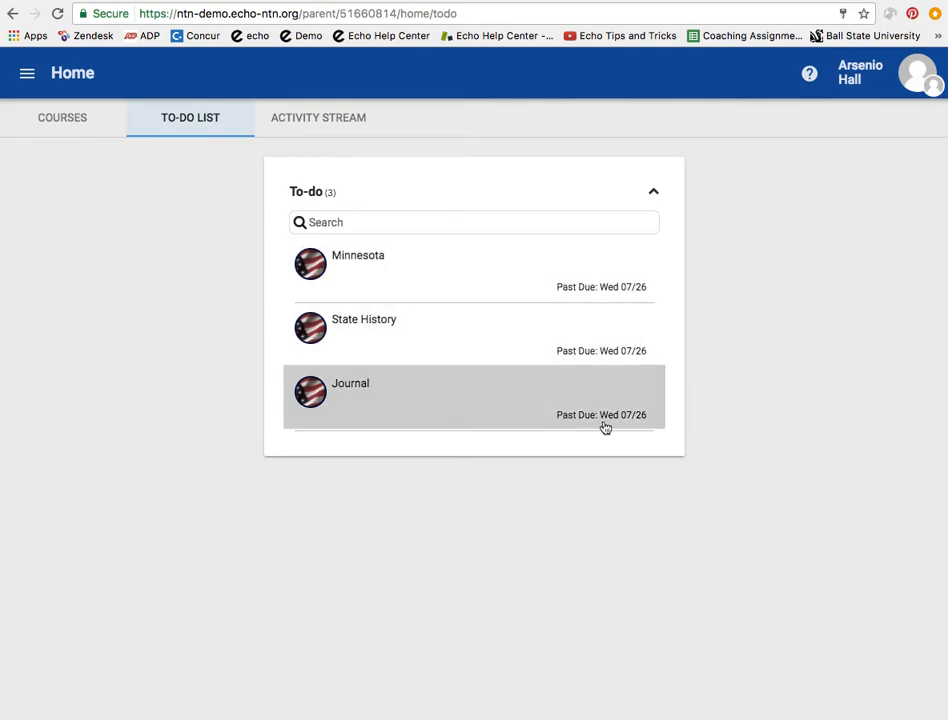
mouse_move(311, 131)
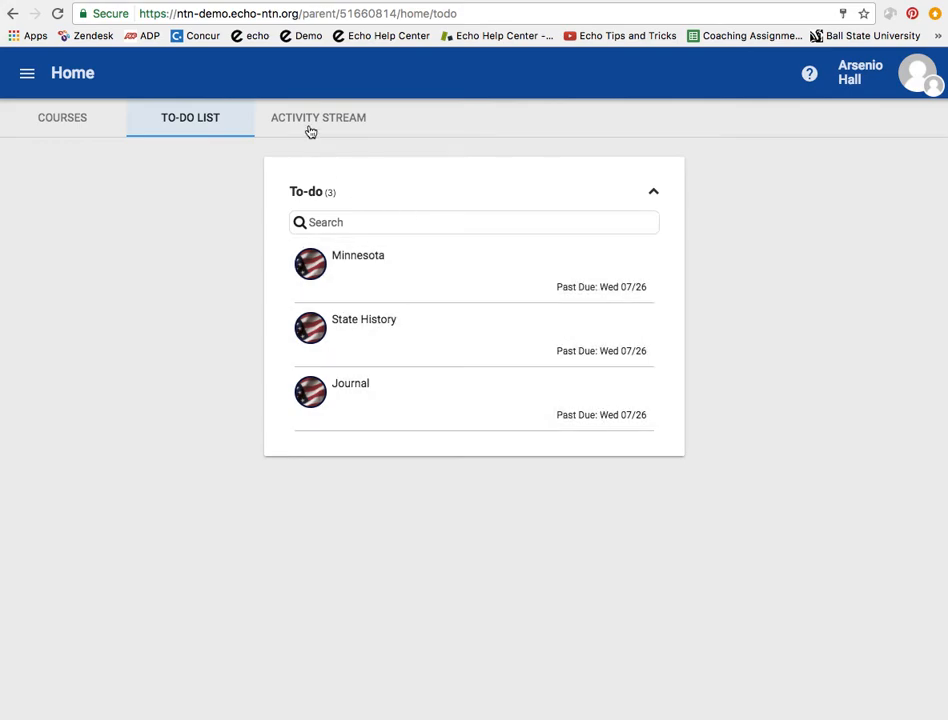
click(318, 117)
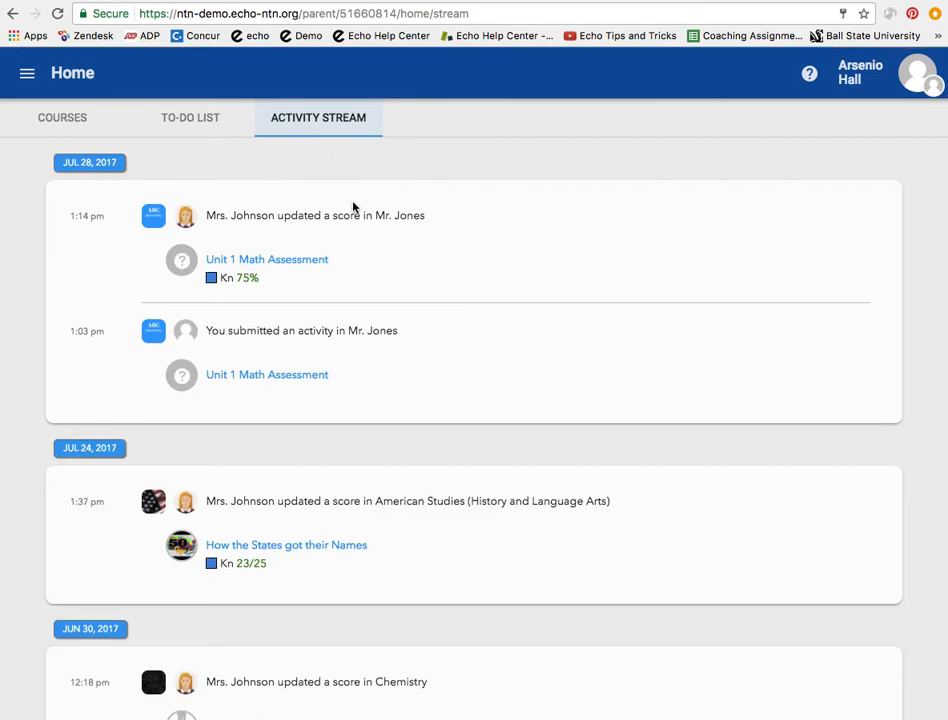
mouse_move(460, 260)
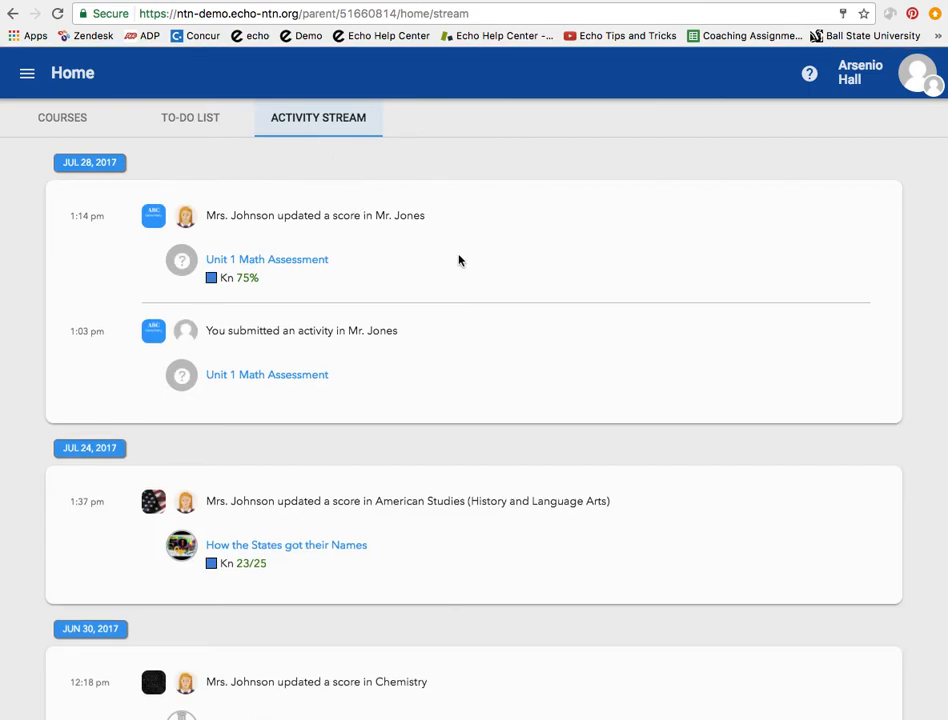
mouse_move(611, 314)
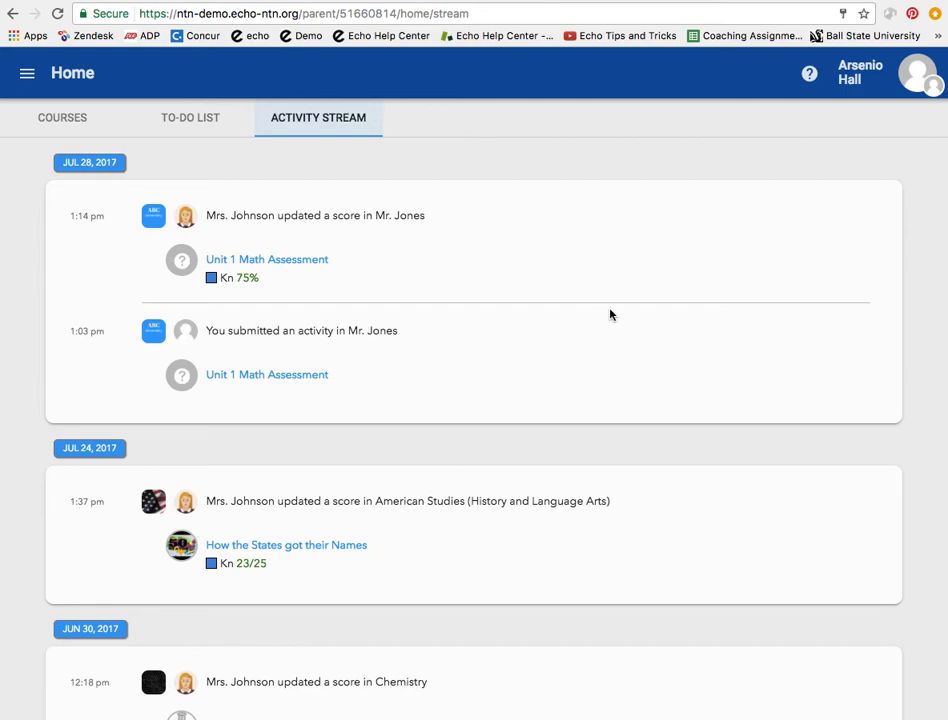
mouse_move(62, 124)
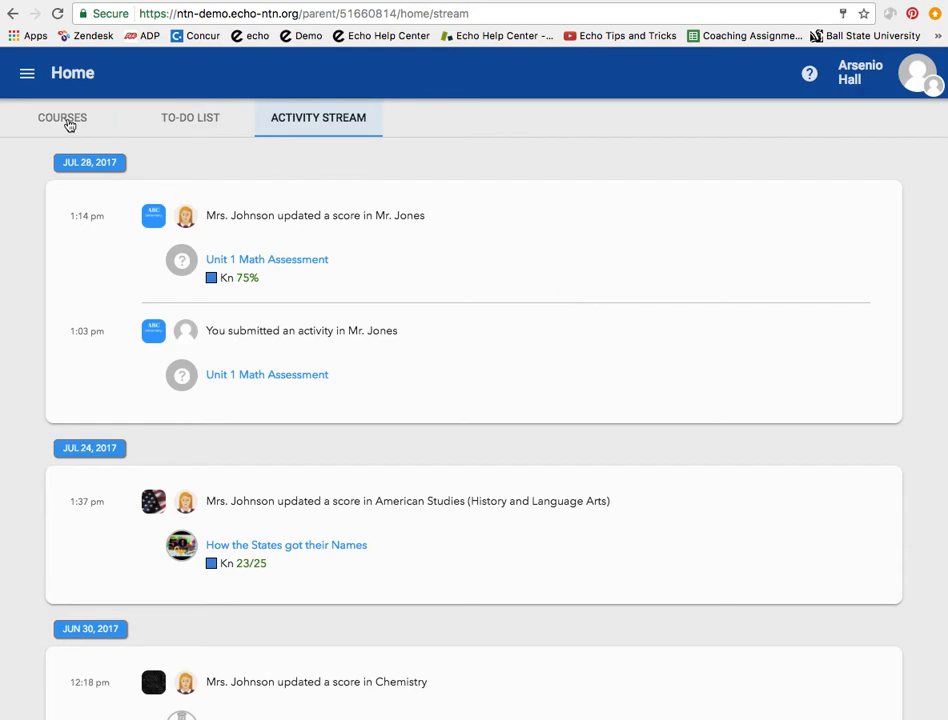
- Return to the Home page's COURSES tab with the course cards
click(56, 118)
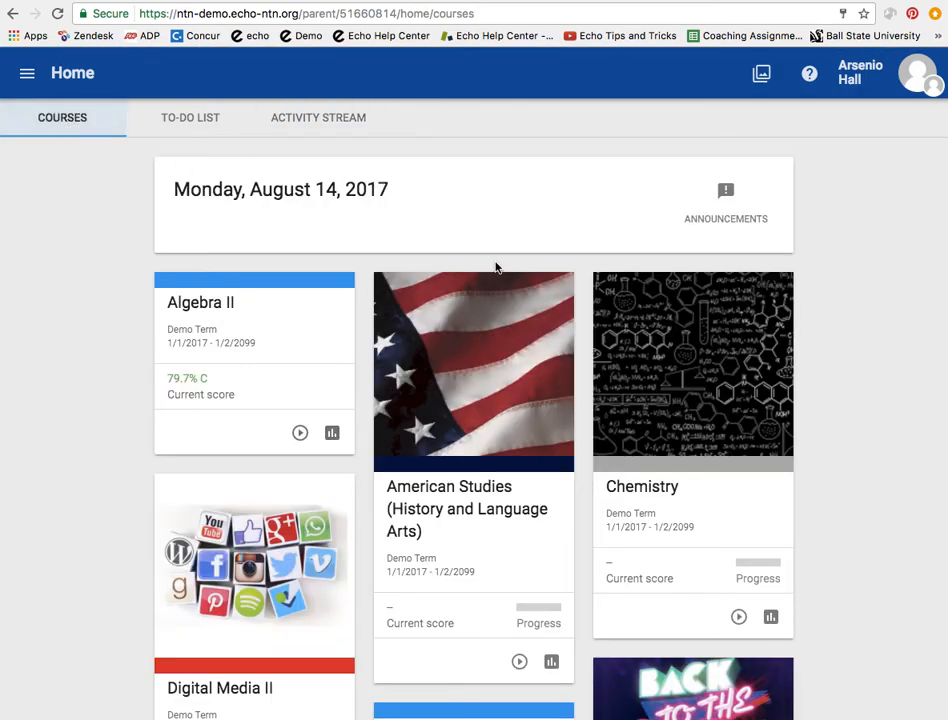
mouse_move(503, 272)
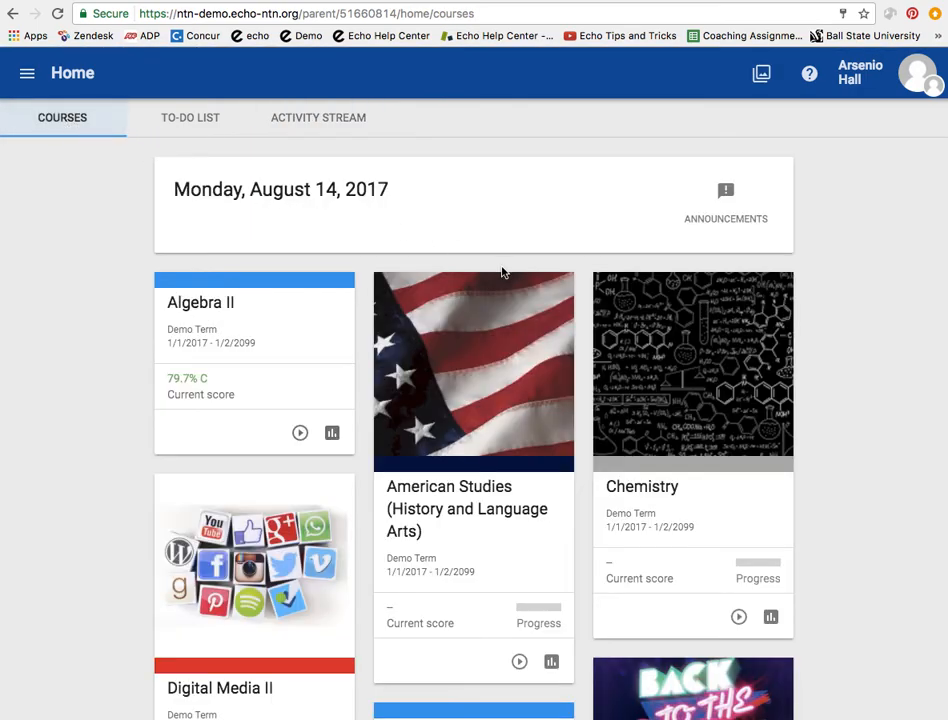
- Scroll to the Algebra II card and open its grades dashboard (79.7% C)
scroll(down, 3)
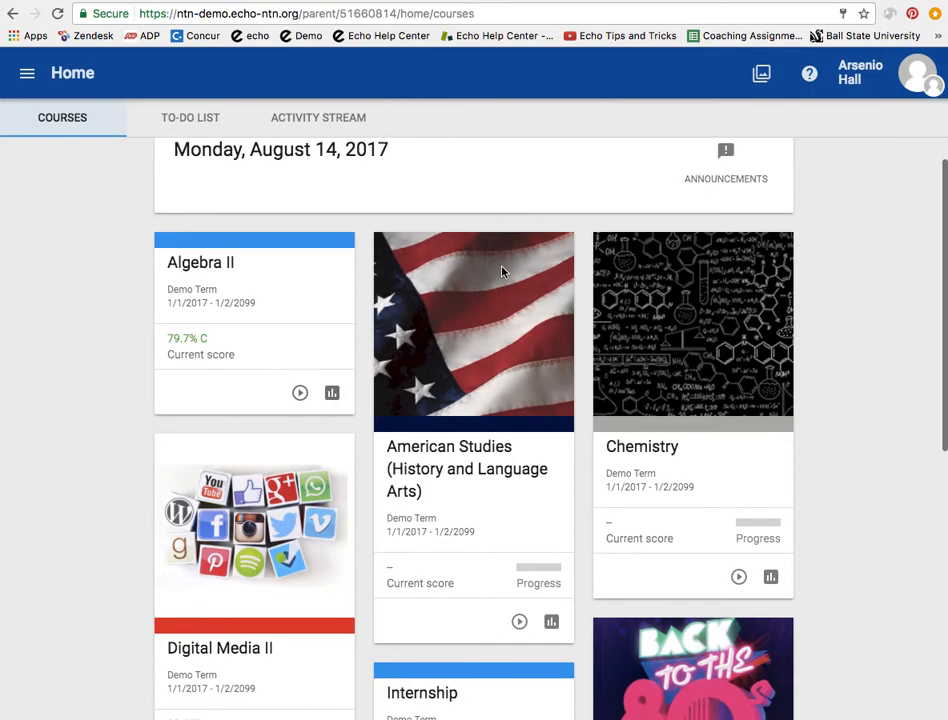
scroll(down, 3)
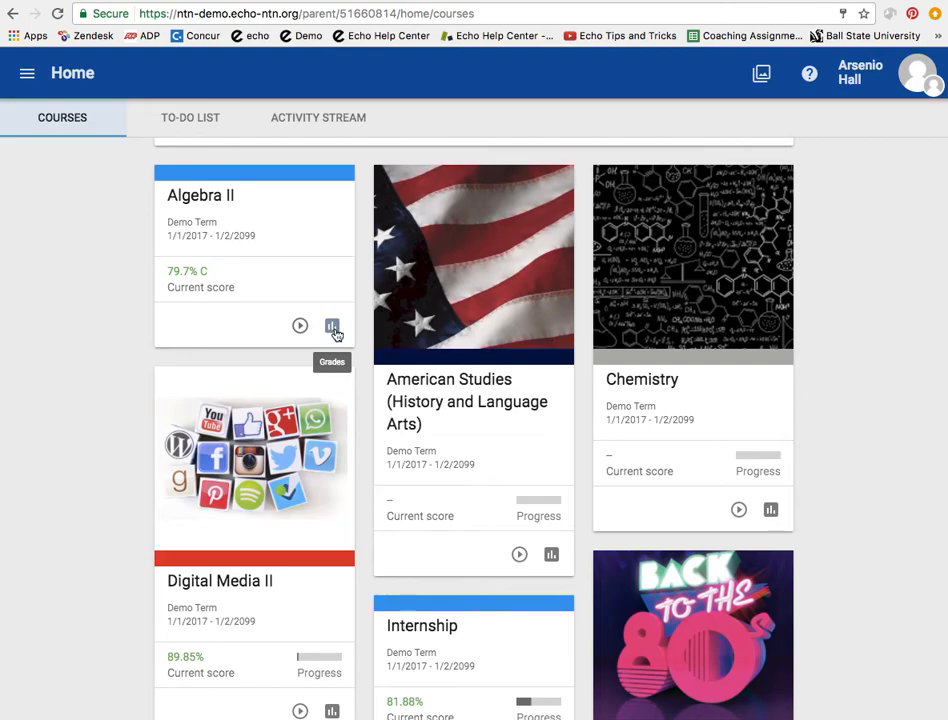
click(331, 326)
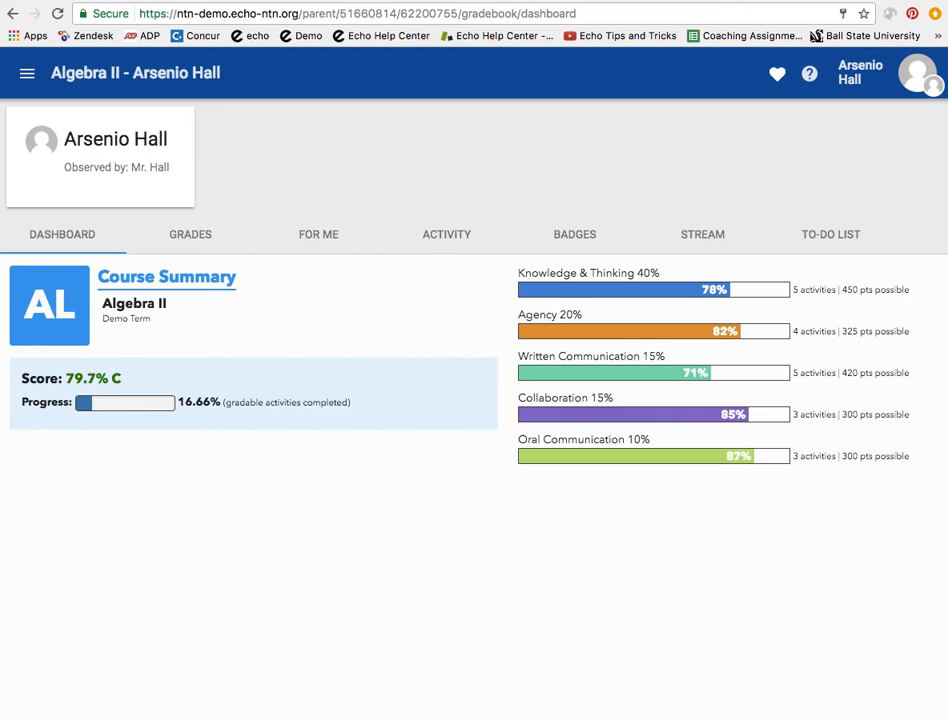
mouse_move(772, 598)
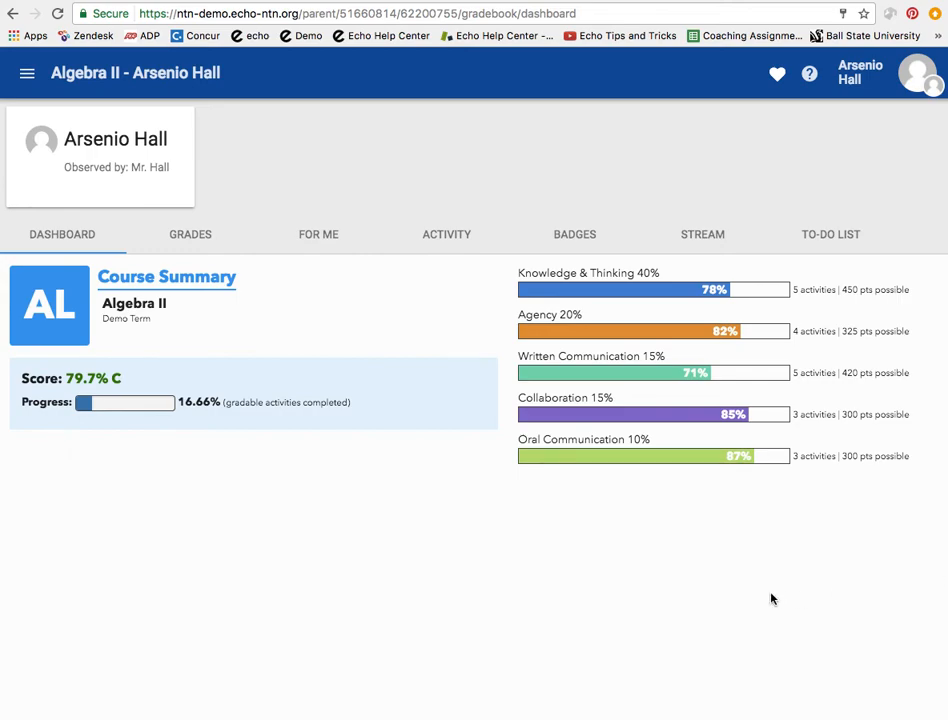
mouse_move(223, 386)
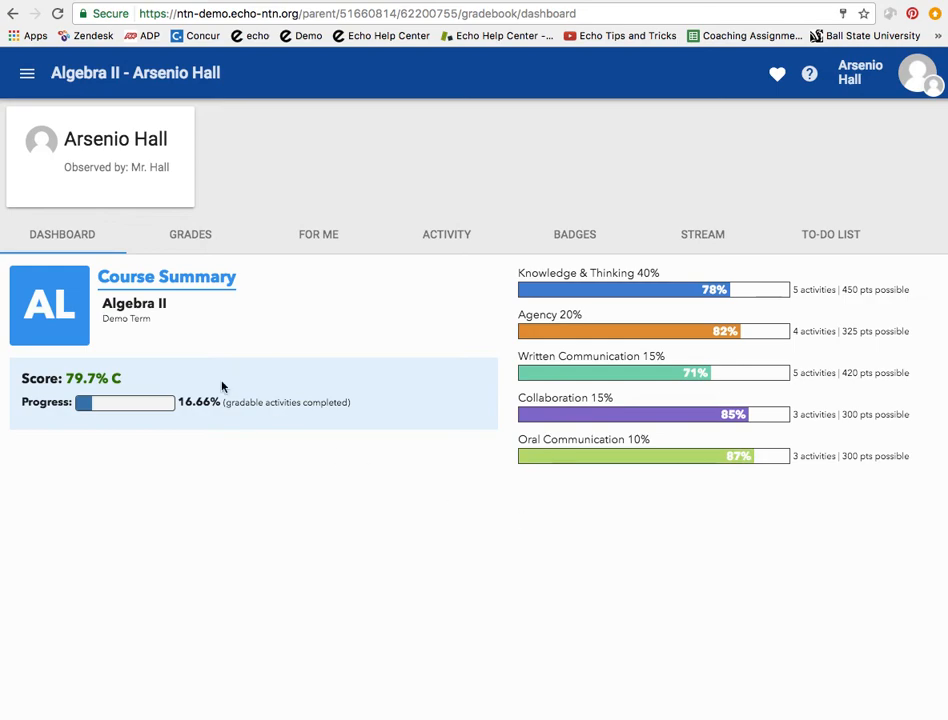
mouse_move(625, 348)
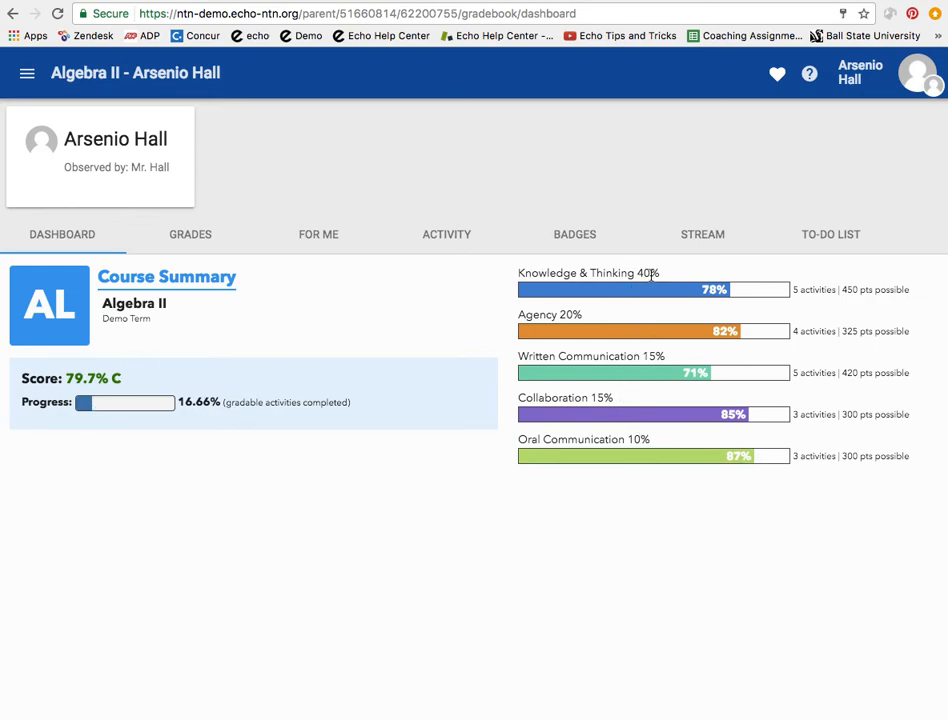
mouse_move(699, 310)
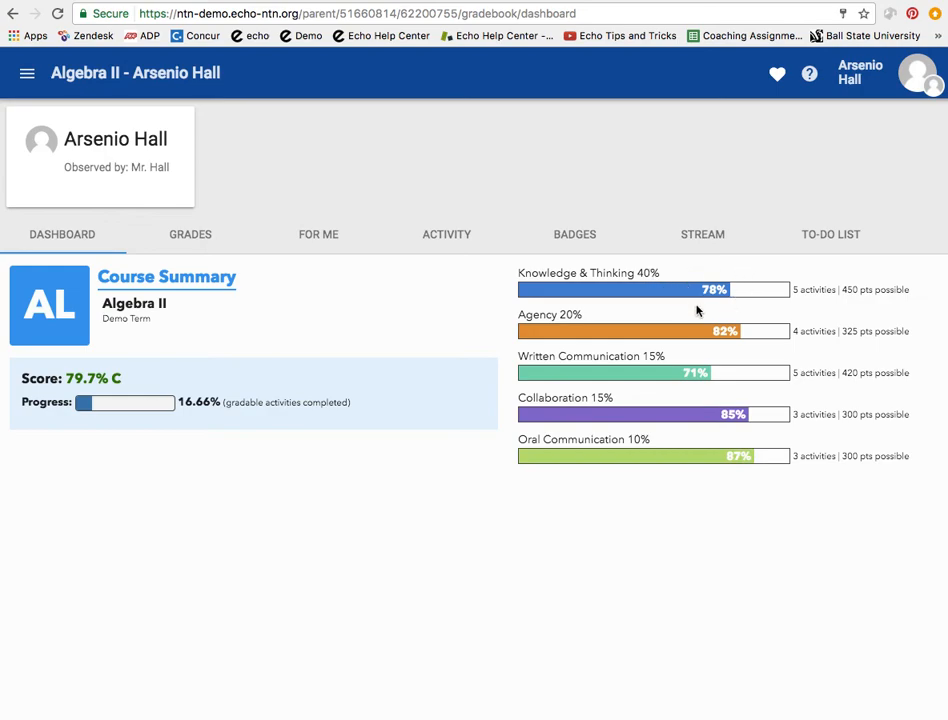
mouse_move(320, 619)
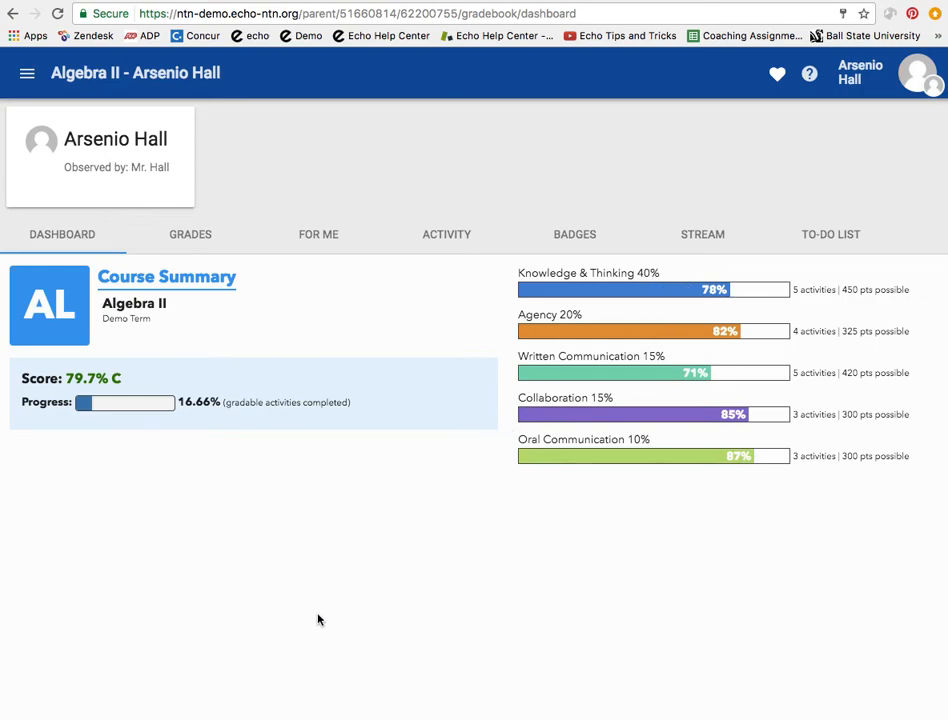
mouse_move(400, 565)
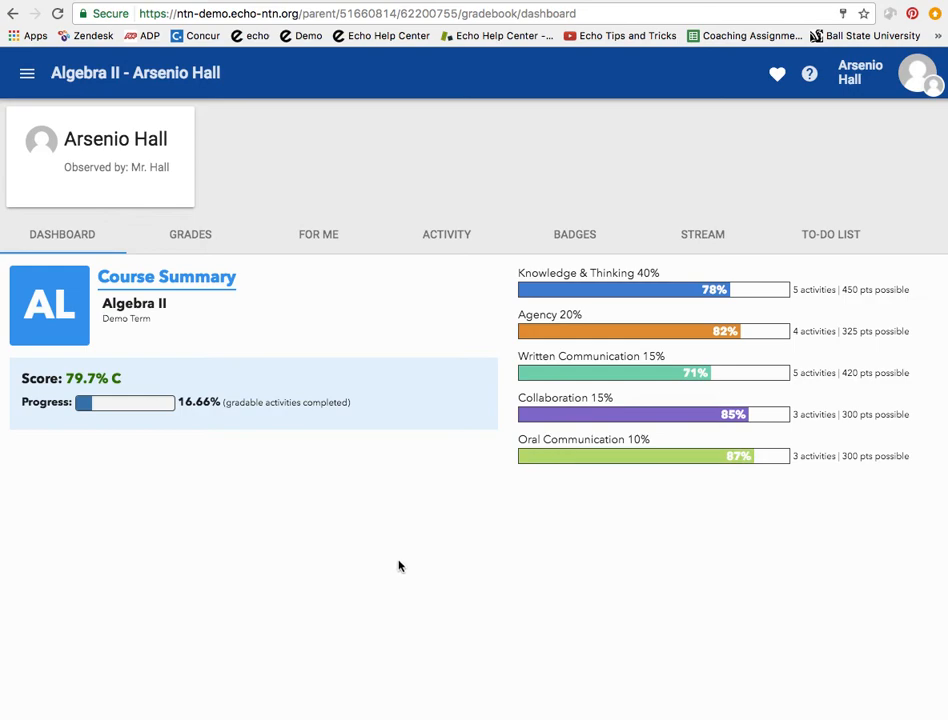
mouse_move(185, 236)
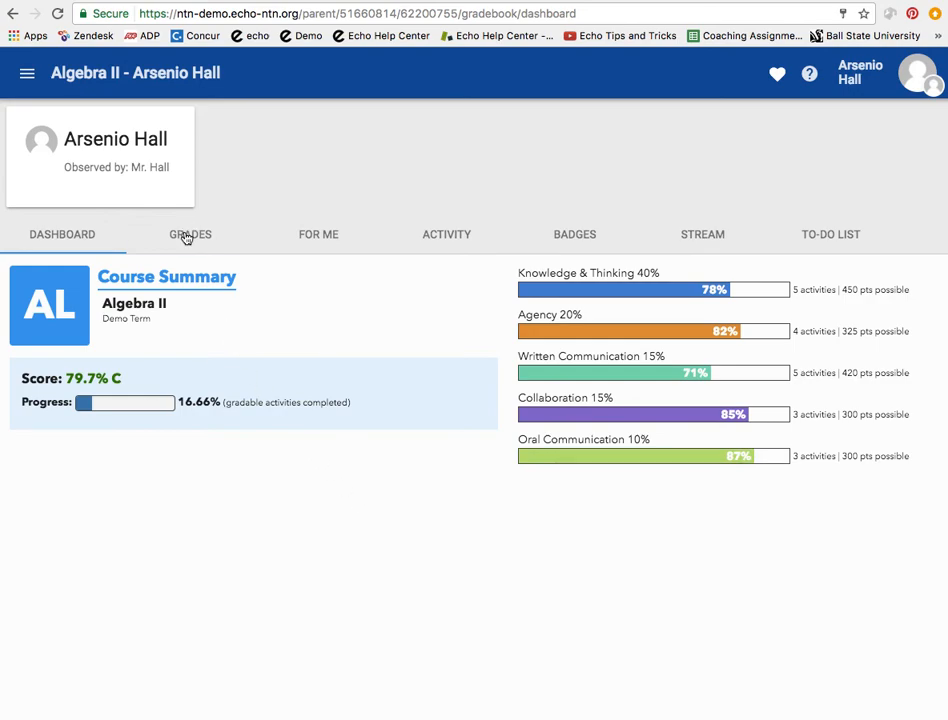
click(190, 234)
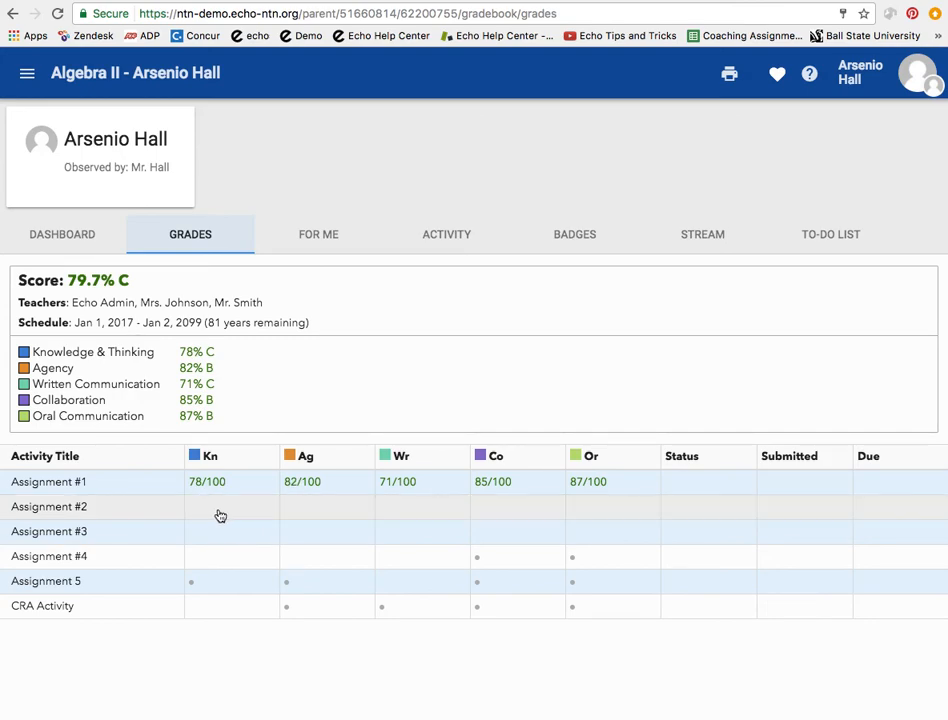
mouse_move(220, 558)
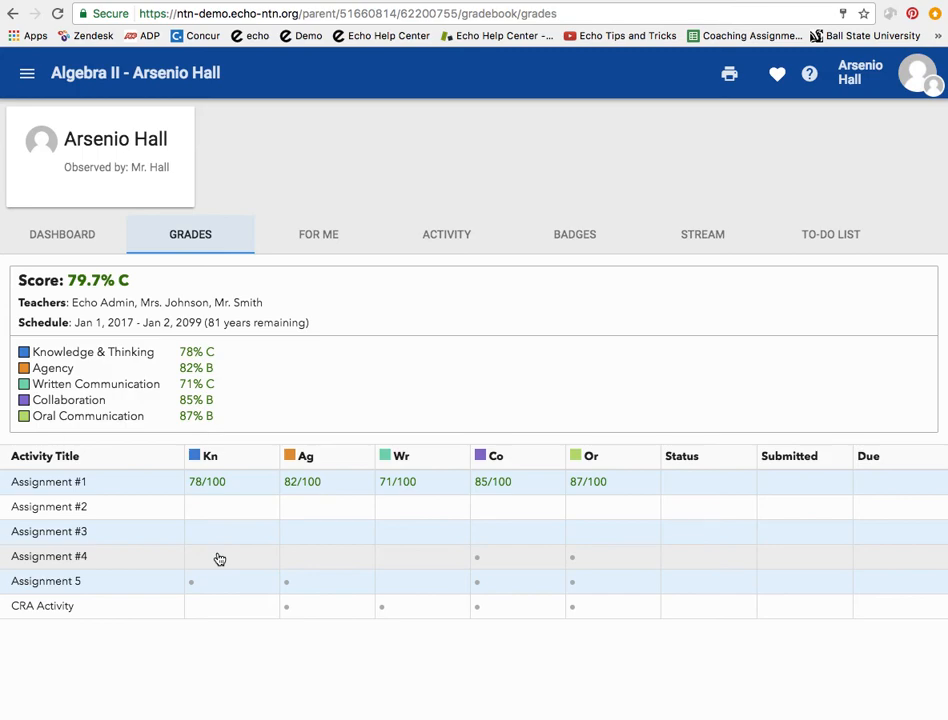
mouse_move(207, 500)
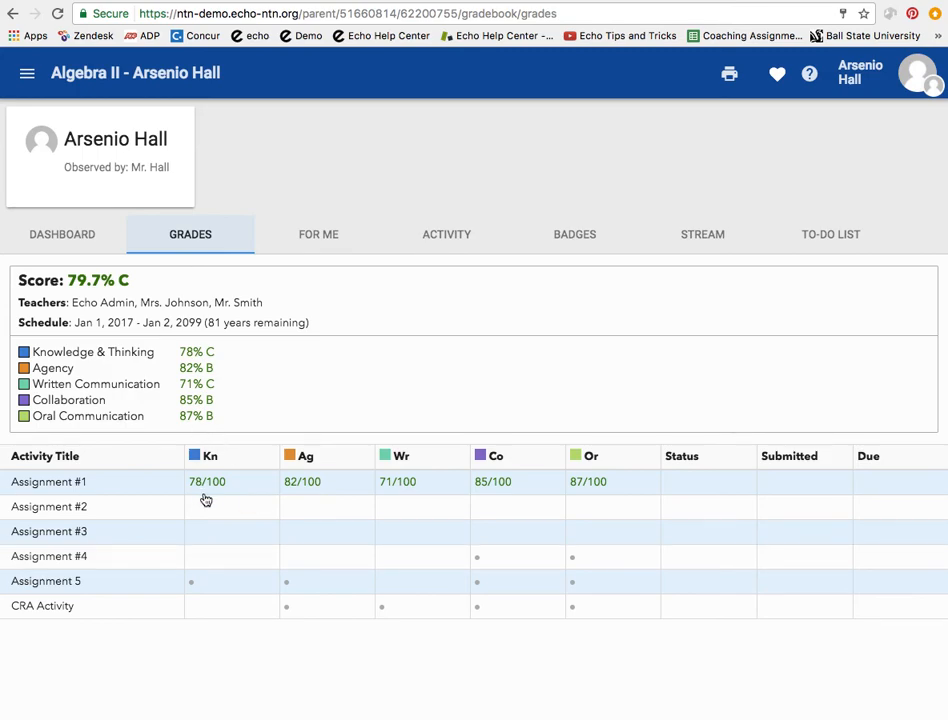
mouse_move(271, 498)
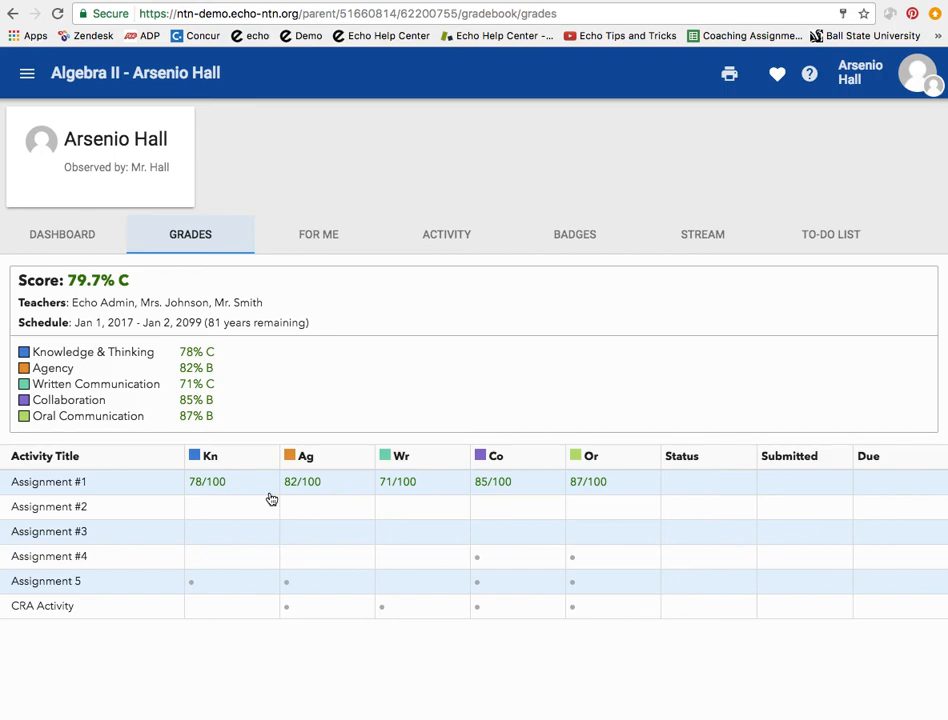
mouse_move(136, 517)
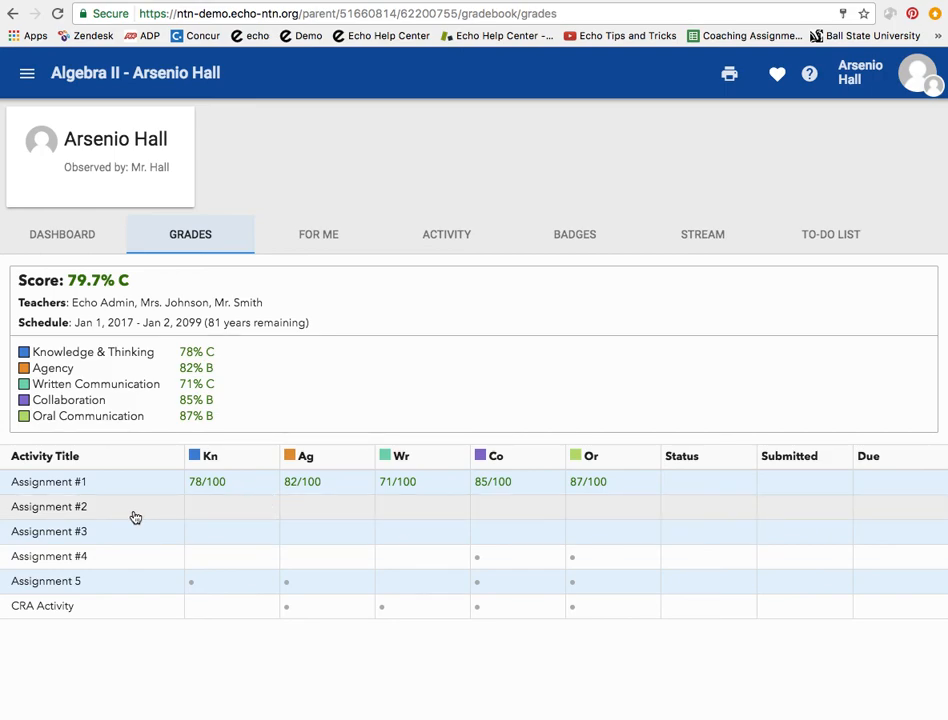
mouse_move(210, 558)
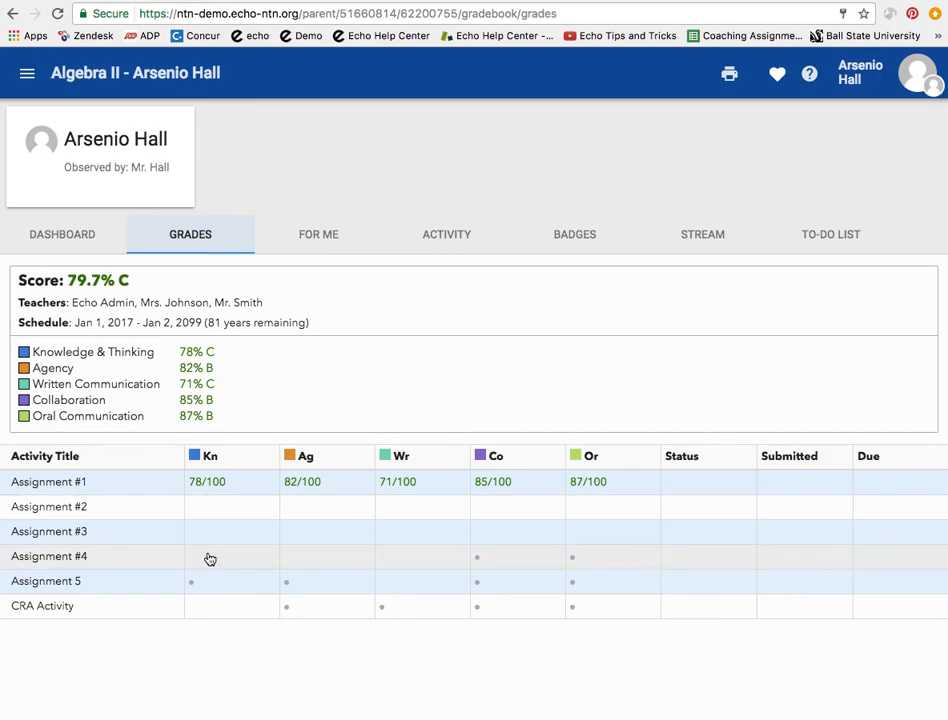
mouse_move(148, 504)
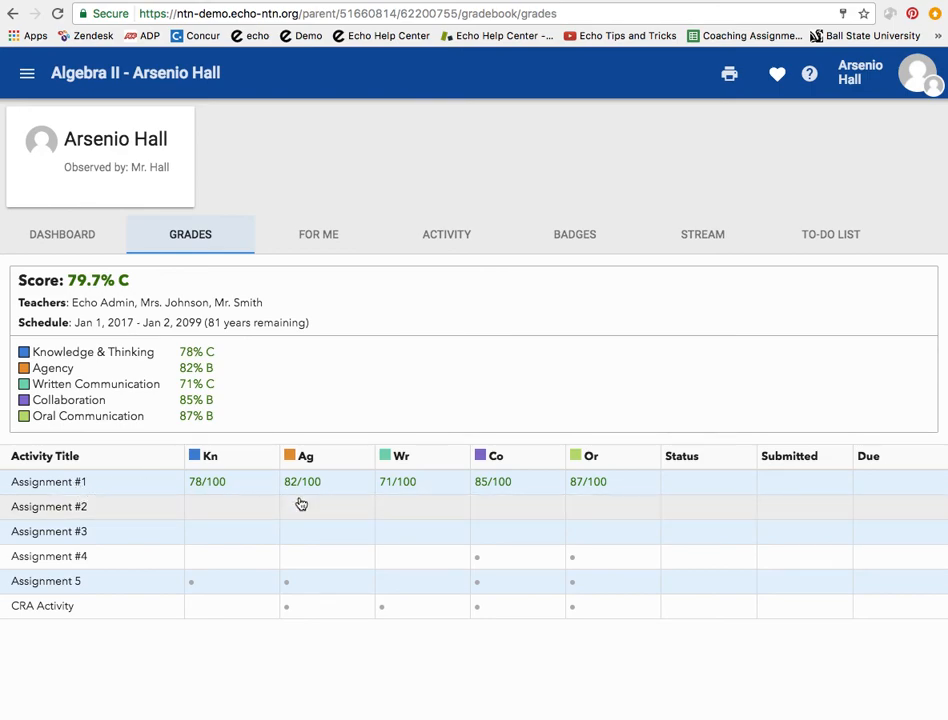
mouse_move(572, 240)
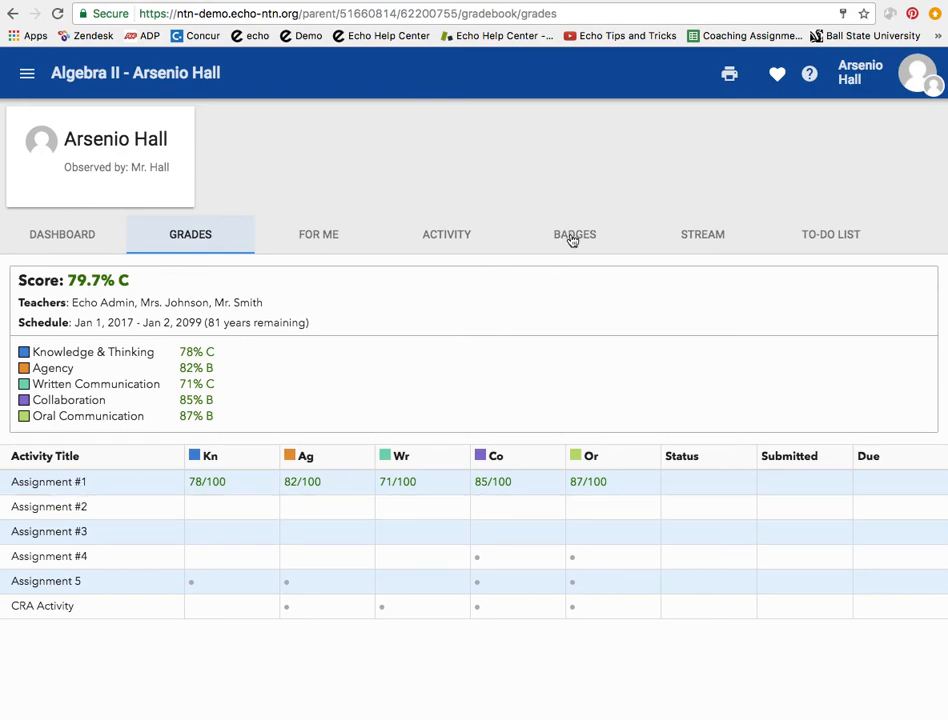
- Check Algebra II's badges, then view its announcement stream
click(574, 234)
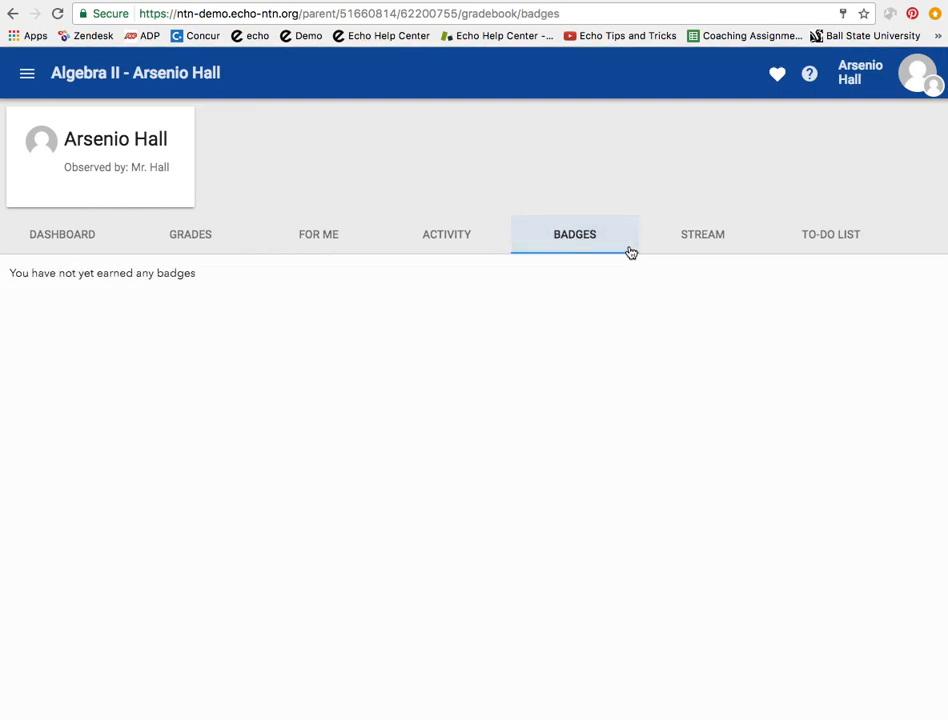
click(701, 234)
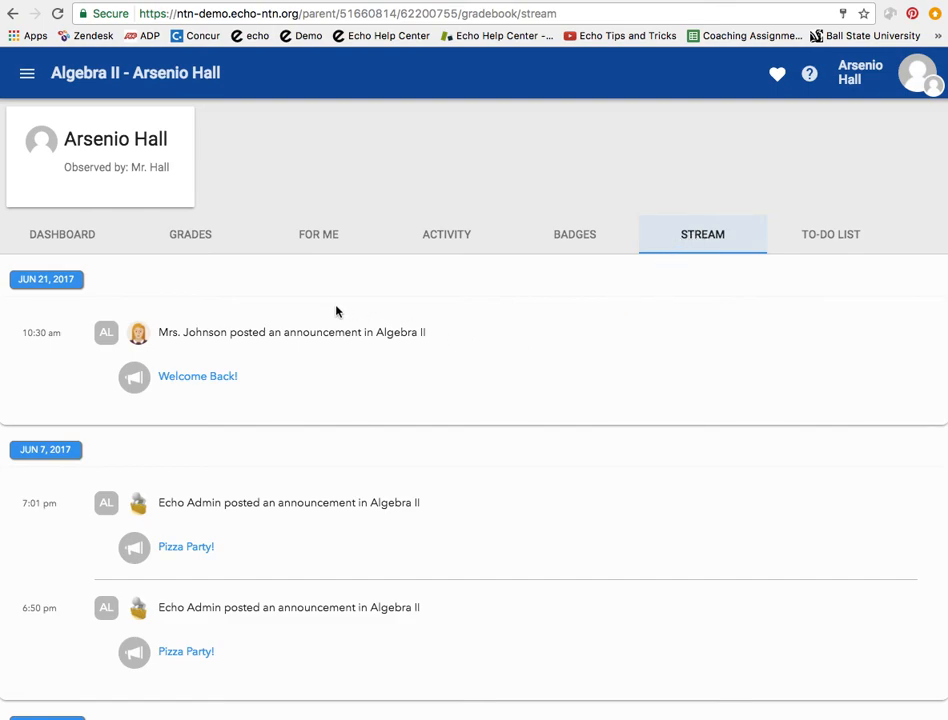
mouse_move(181, 362)
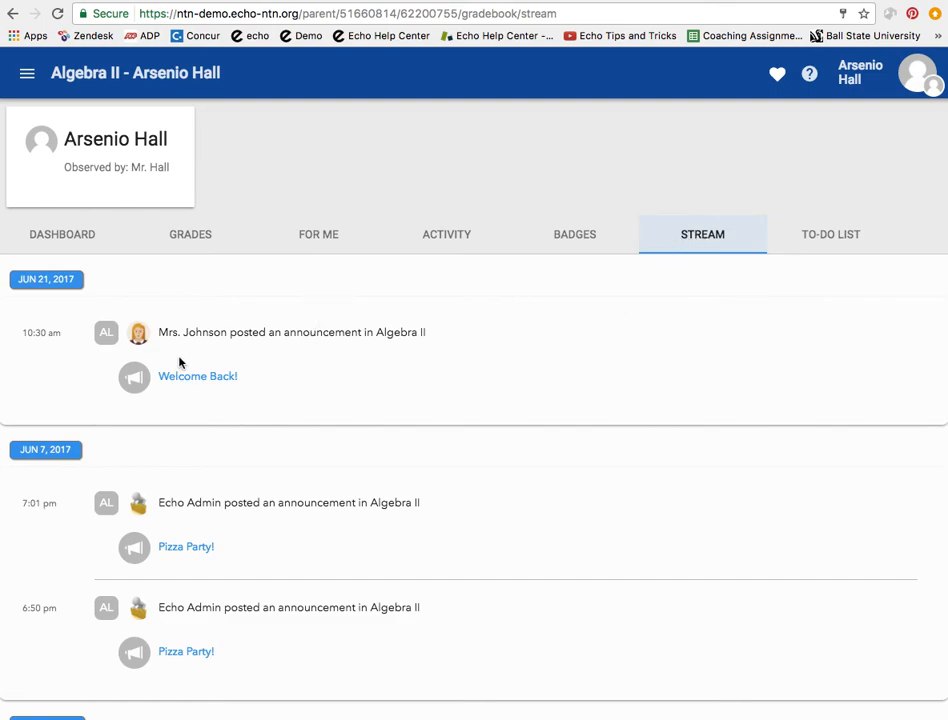
mouse_move(240, 429)
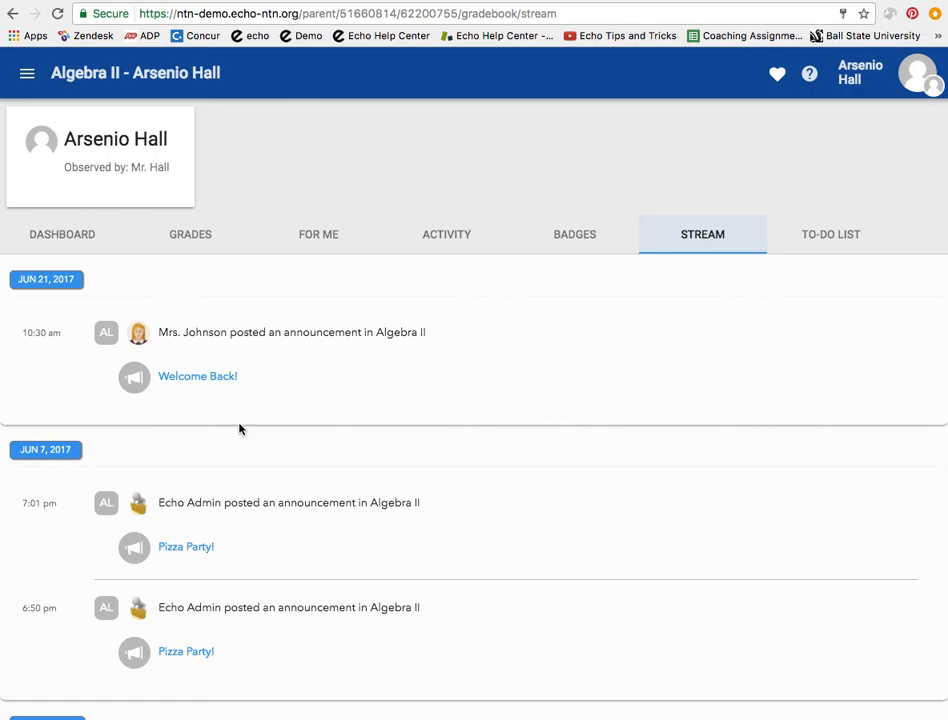
mouse_move(228, 498)
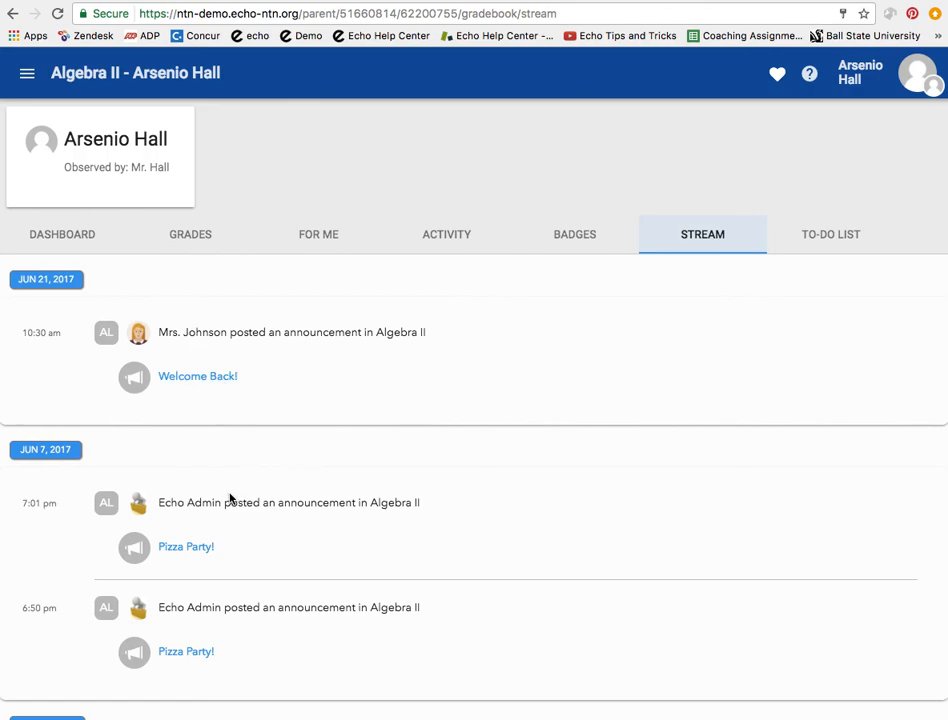
- Show the Algebra II to-do list, which has no activities due
click(830, 234)
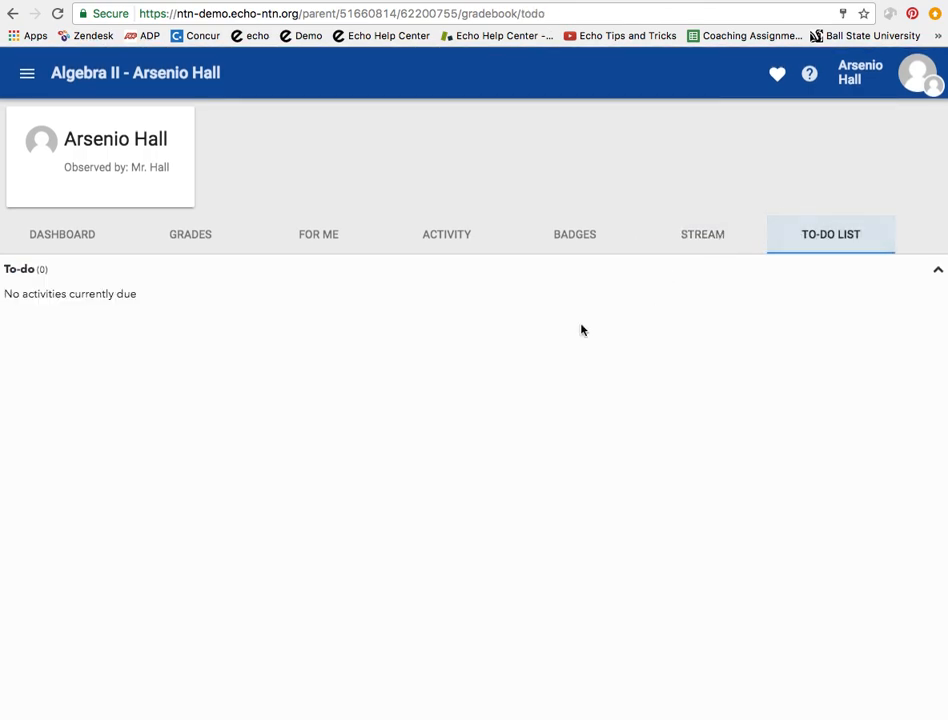
mouse_move(18, 267)
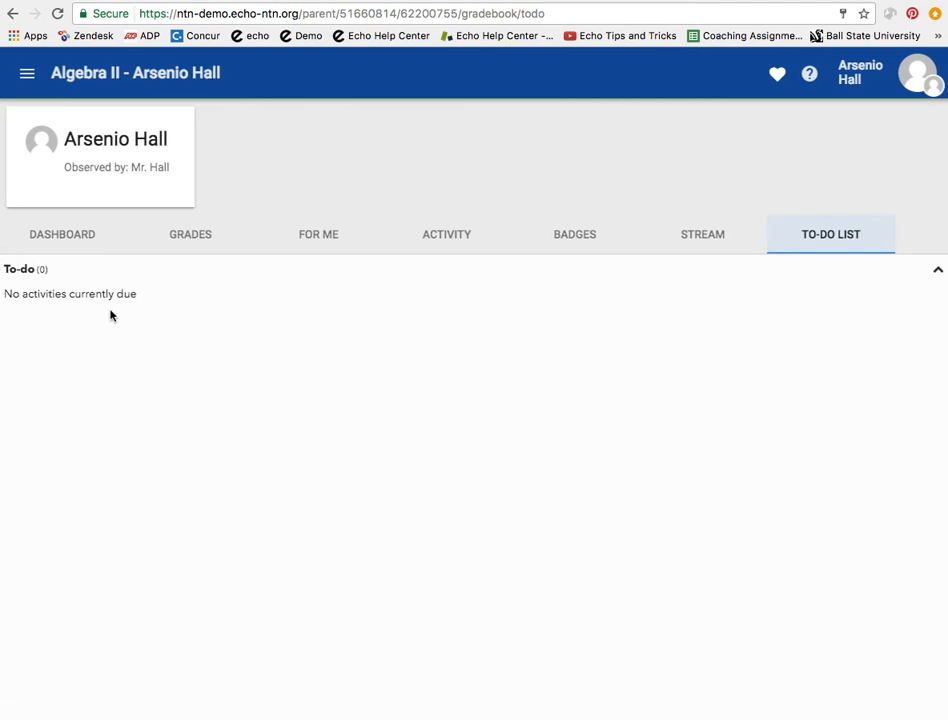
mouse_move(98, 278)
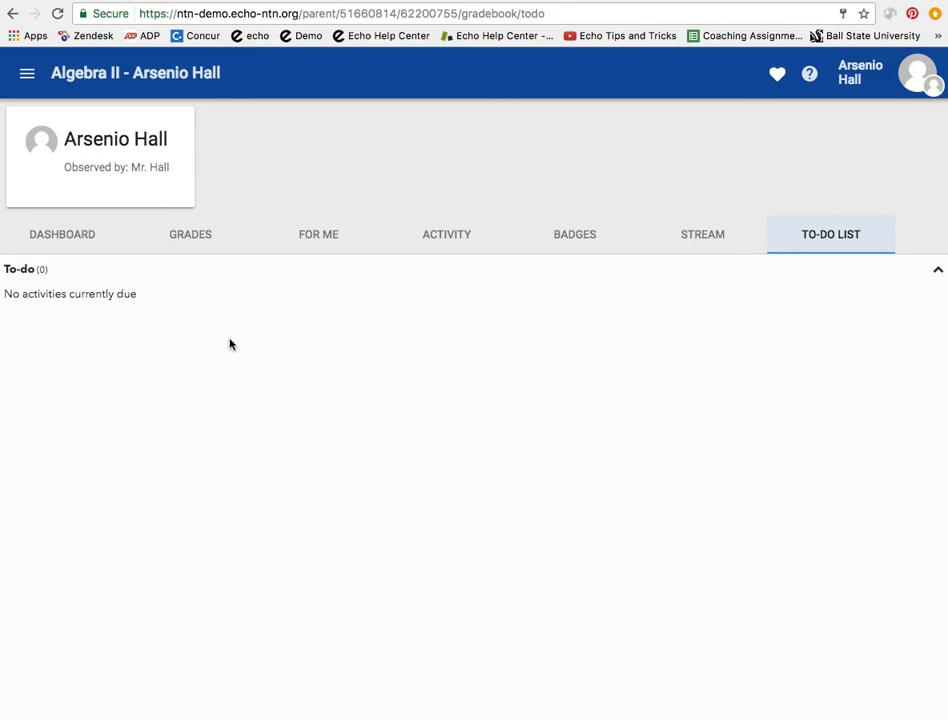
mouse_move(147, 368)
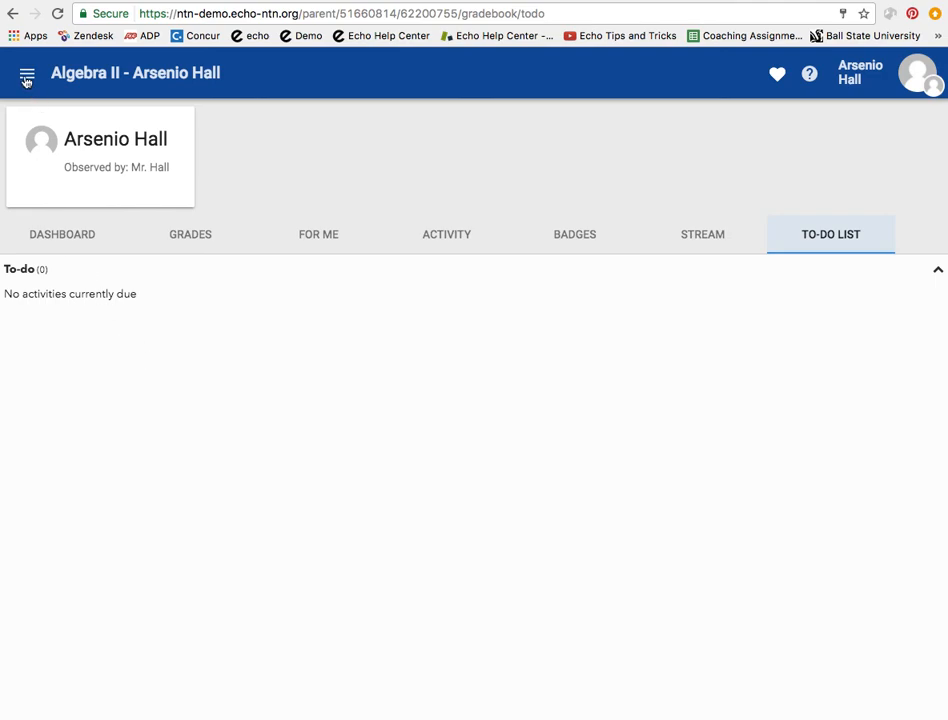
- Go back to Arsenio Hall's Home page and scroll through course cards like Algebra II and Chemistry
click(25, 75)
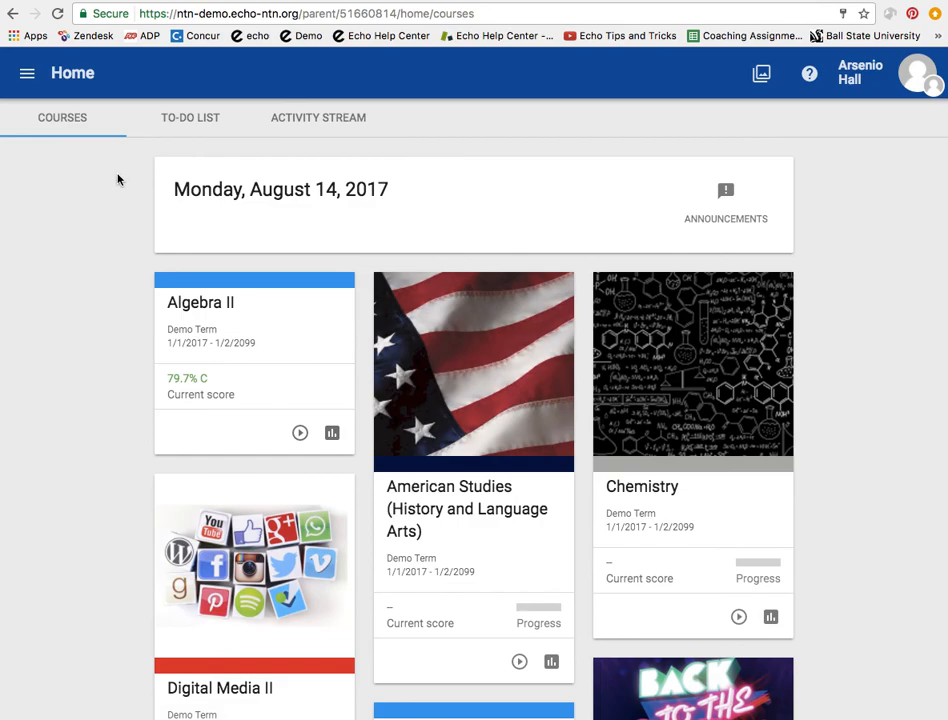
scroll(down, 3)
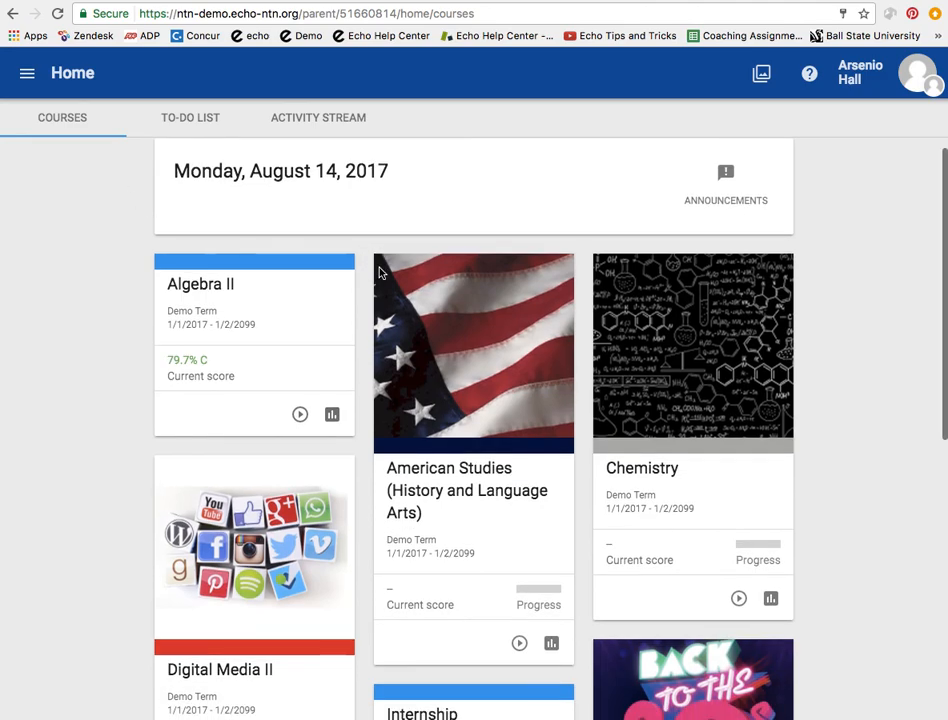
scroll(down, 3)
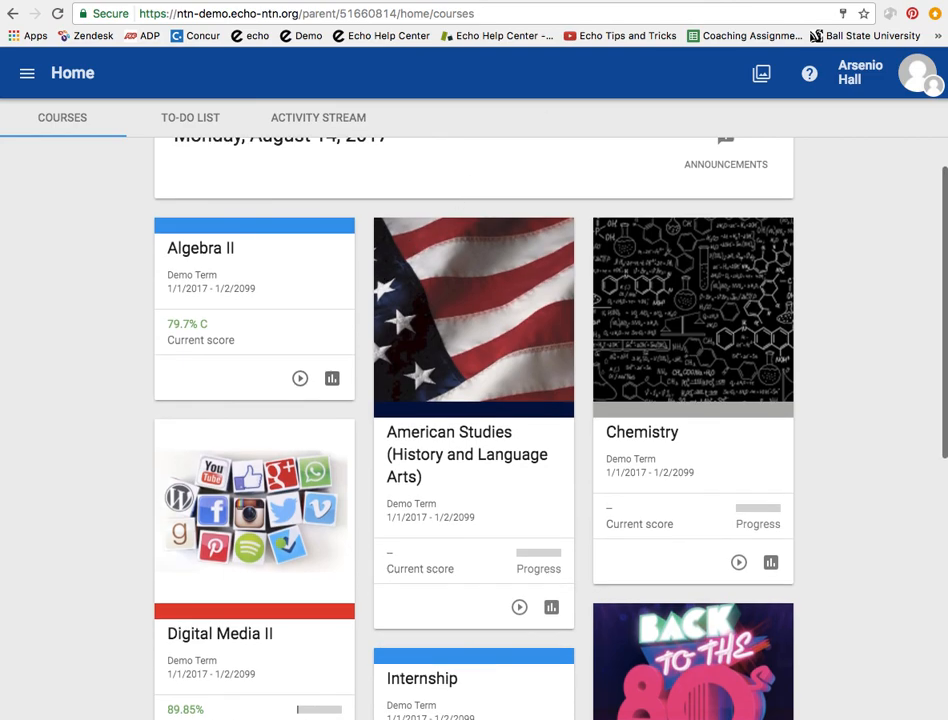